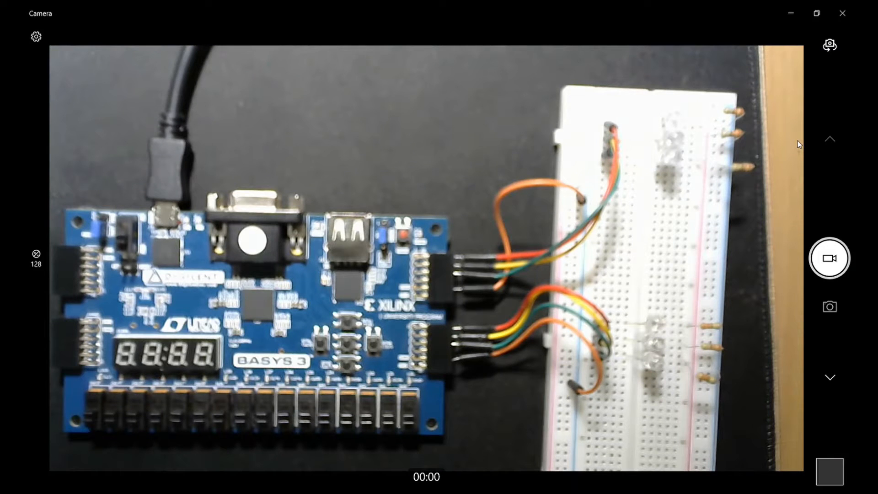
pyautogui.moveTo(728, 215)
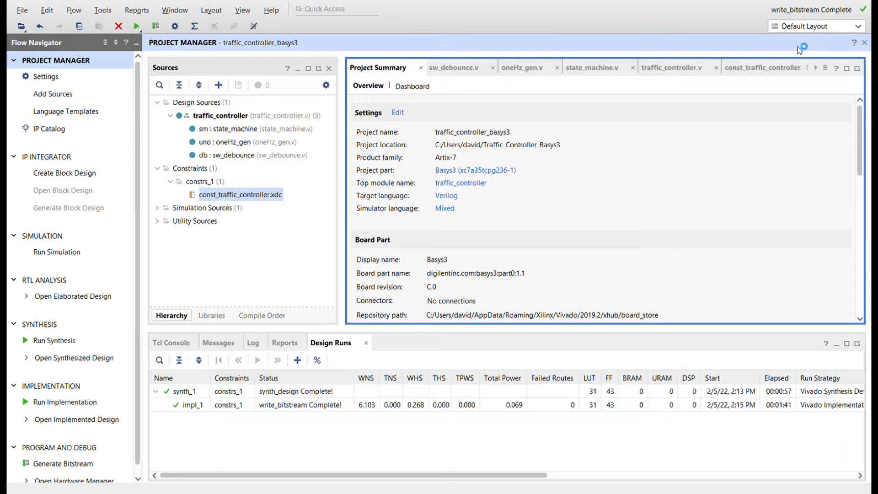
pyautogui.moveTo(755, 204)
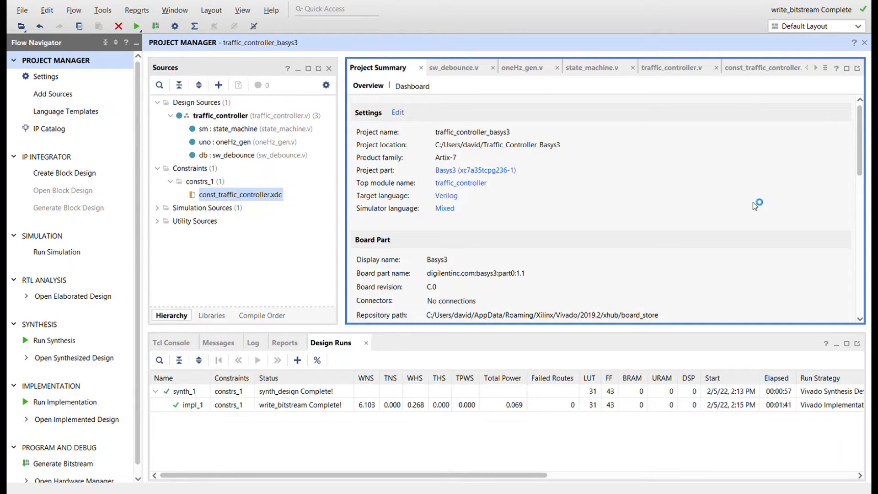
pyautogui.moveTo(750, 191)
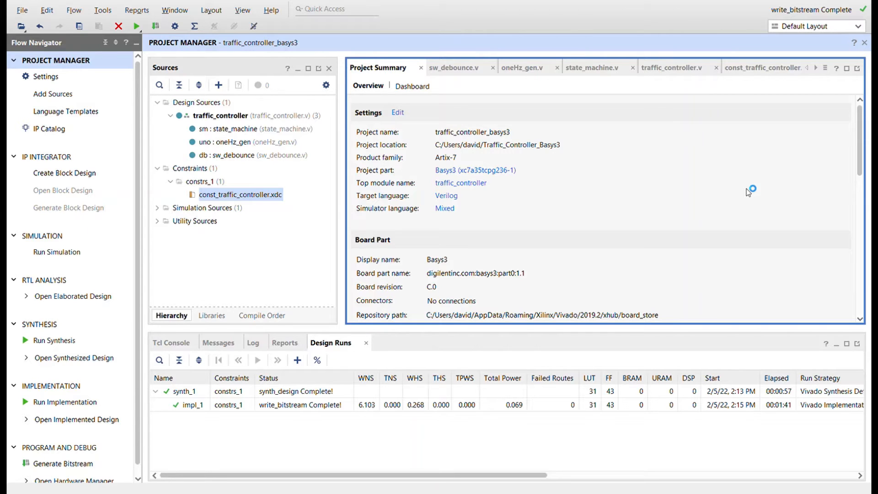
pyautogui.moveTo(391, 94)
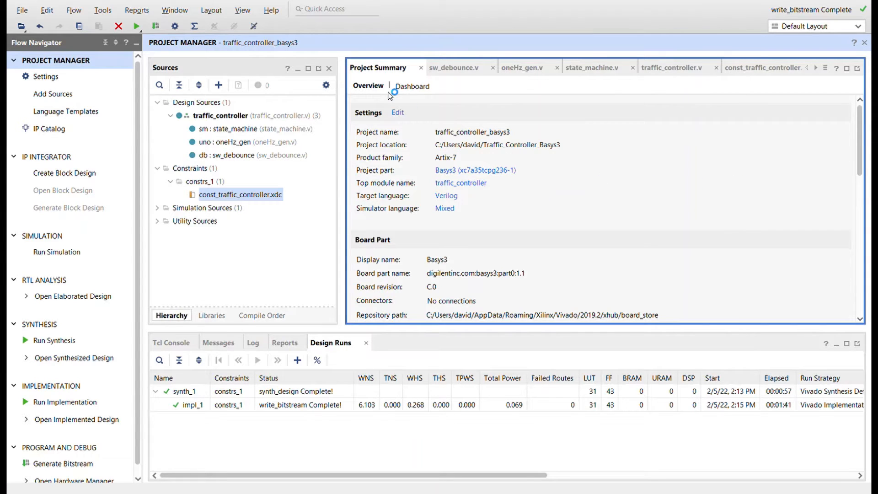
pyautogui.moveTo(459, 183)
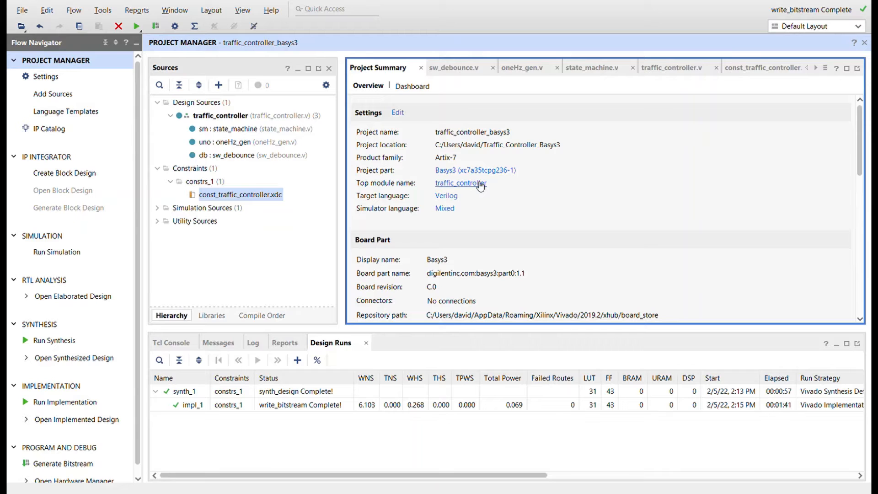
pyautogui.moveTo(275, 129)
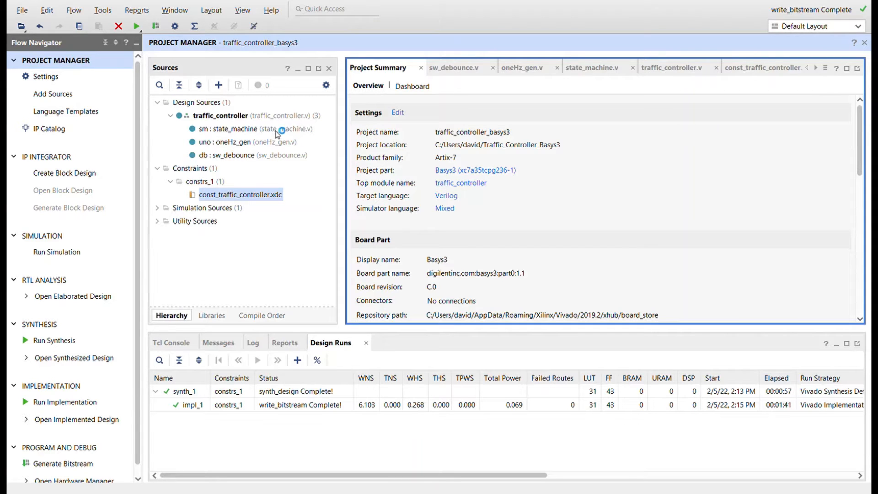
pyautogui.moveTo(235, 155)
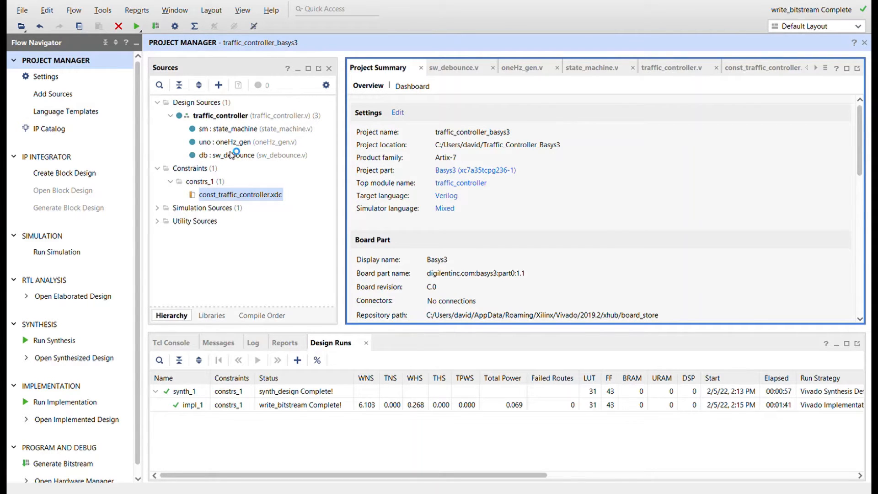
pyautogui.moveTo(221, 121)
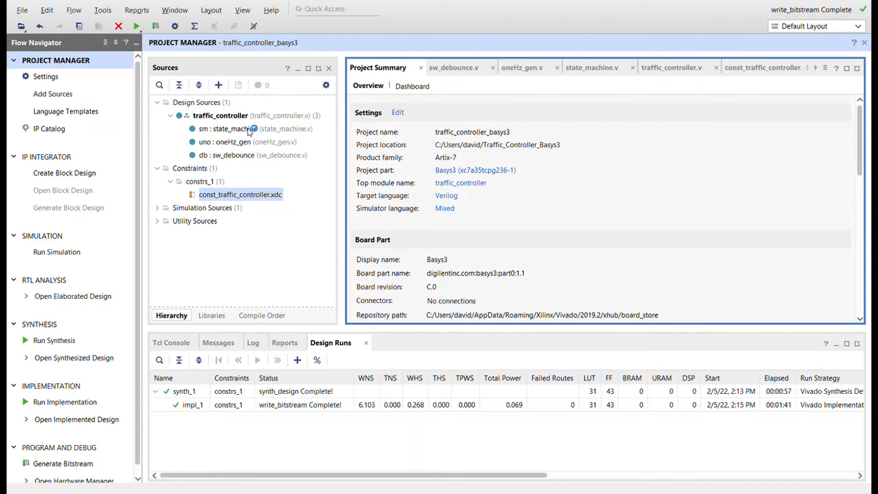
pyautogui.moveTo(233, 137)
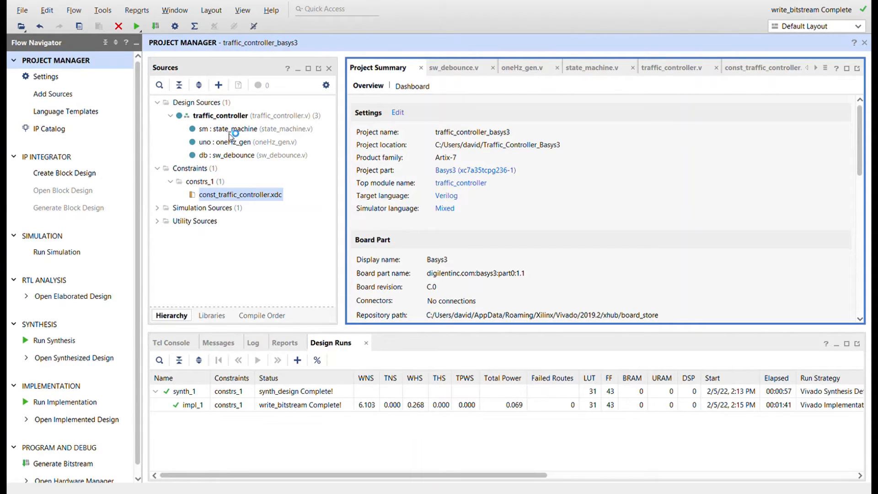
pyautogui.moveTo(243, 146)
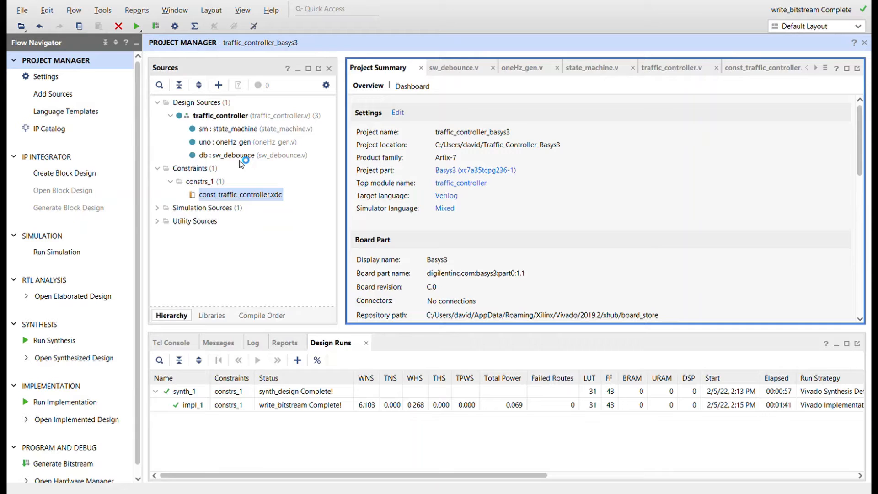
pyautogui.moveTo(258, 161)
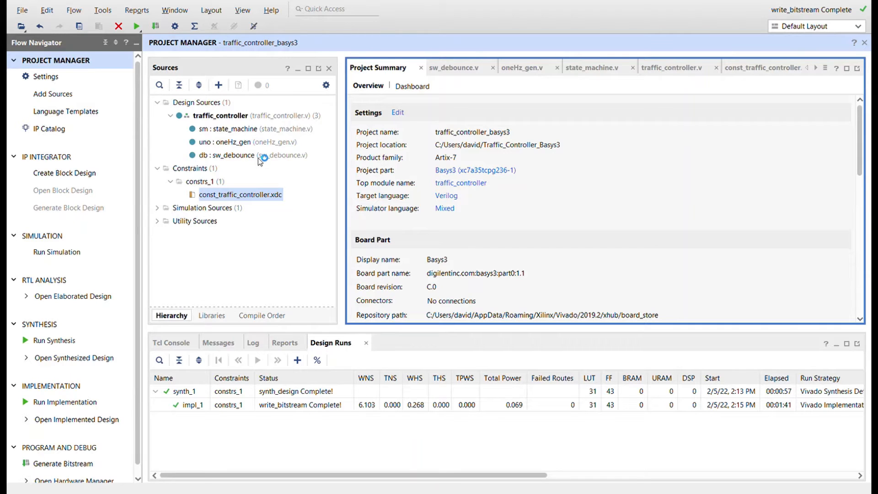
pyautogui.moveTo(240, 202)
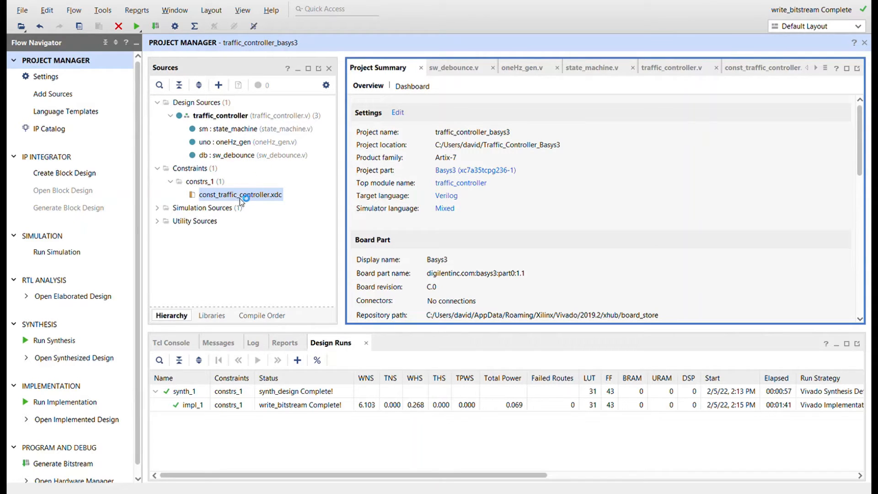
pyautogui.moveTo(453, 66)
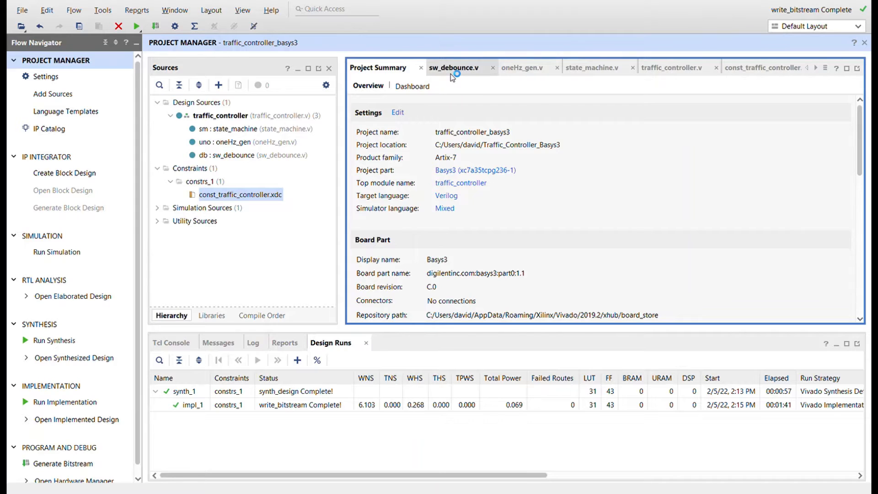
# - Show sw_debounce.v and maximize the editor so the whole module is visible
pyautogui.click(453, 66)
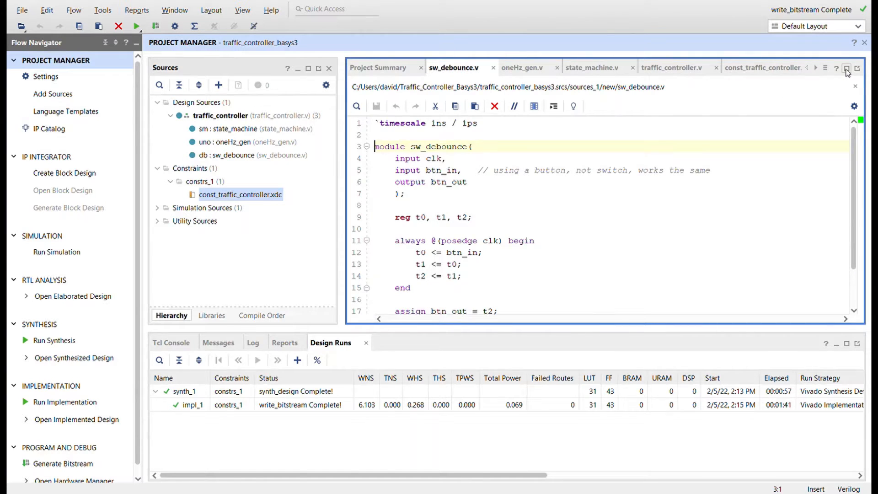
pyautogui.click(847, 67)
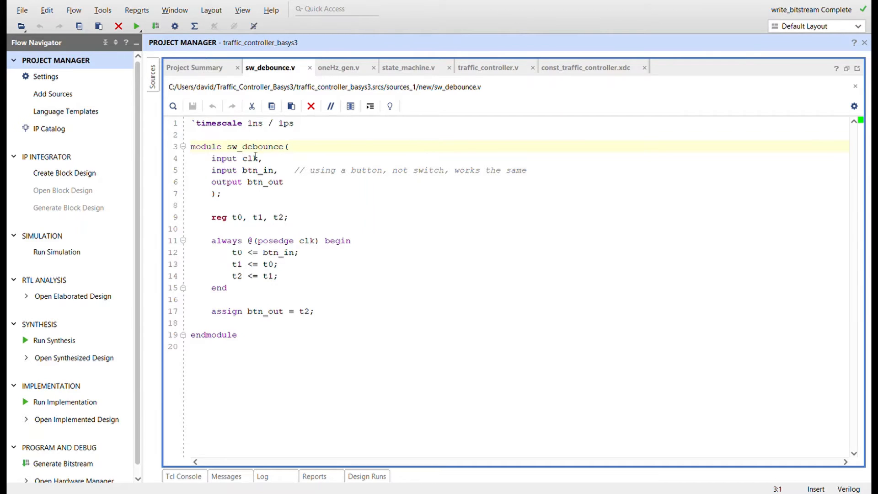
pyautogui.moveTo(255, 178)
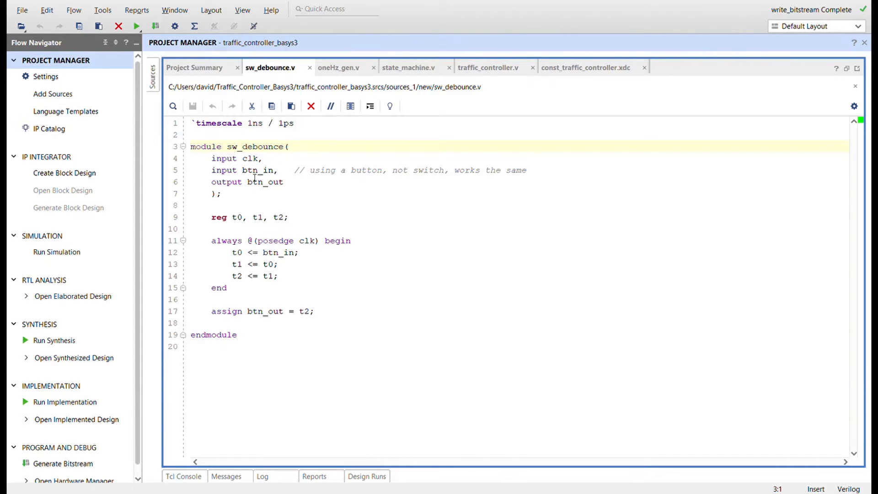
pyautogui.moveTo(253, 181)
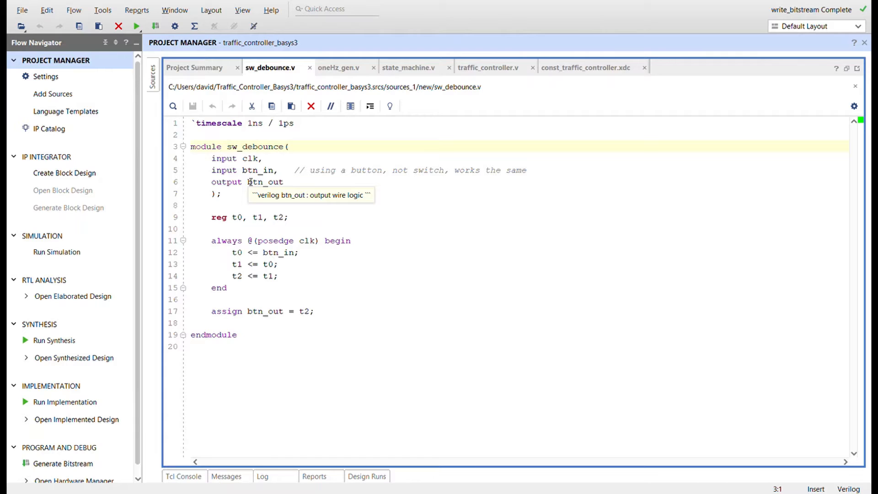
pyautogui.moveTo(302, 186)
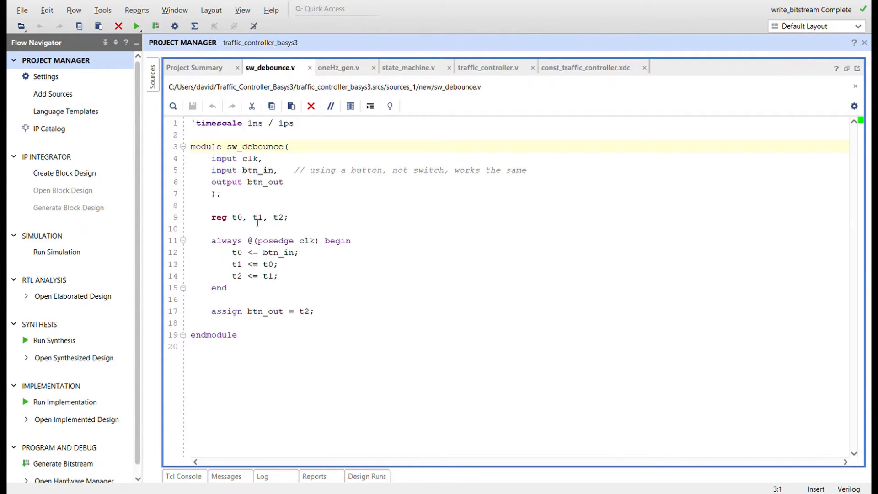
pyautogui.moveTo(251, 243)
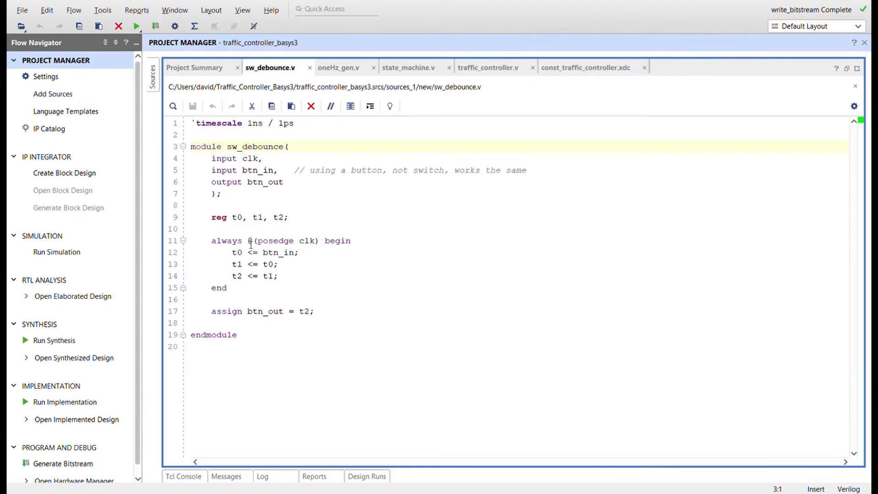
pyautogui.moveTo(270, 256)
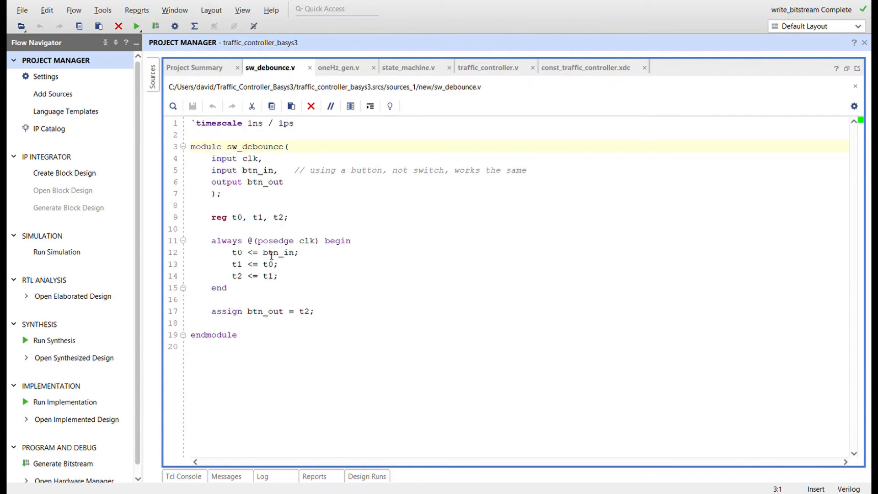
pyautogui.moveTo(267, 263)
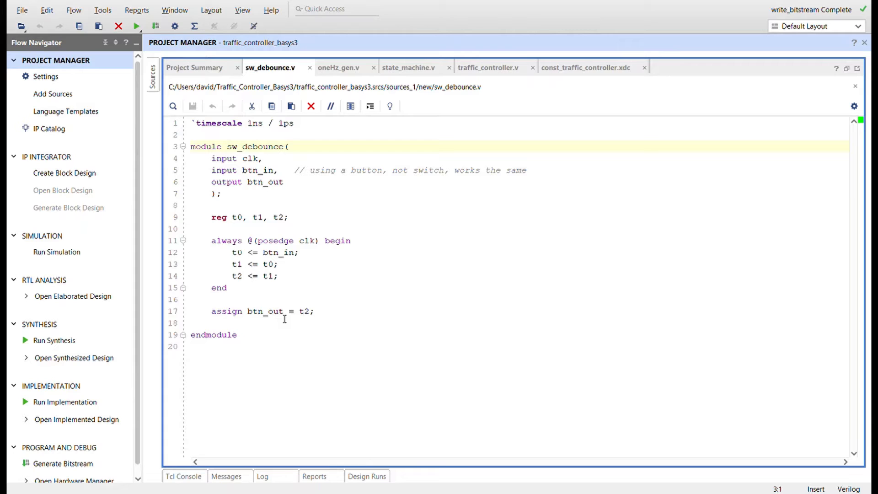
pyautogui.moveTo(282, 275)
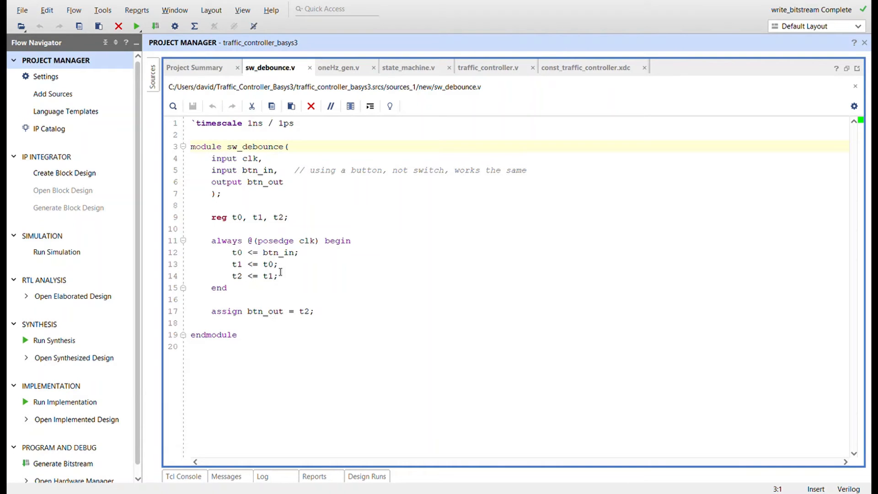
pyautogui.moveTo(349, 107)
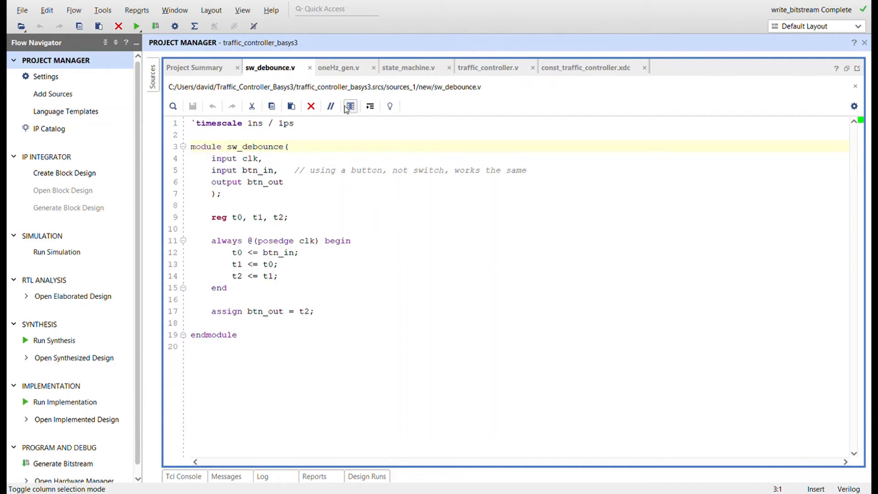
pyautogui.click(339, 67)
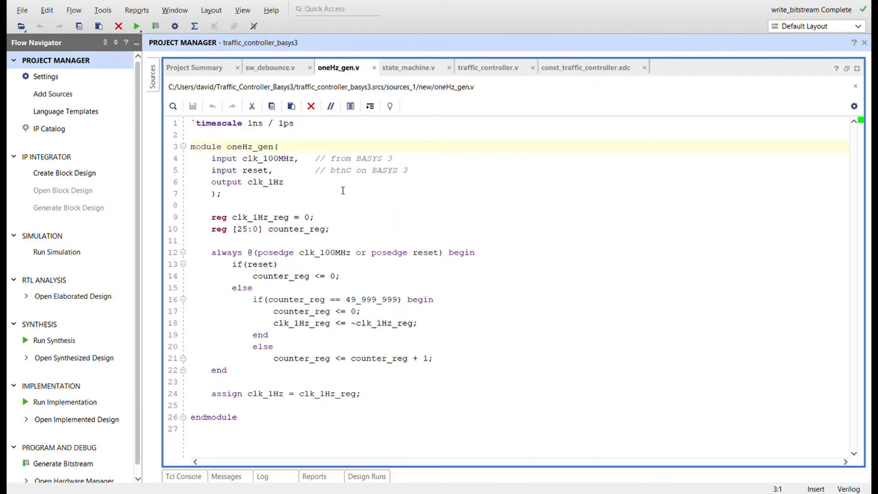
pyautogui.moveTo(295, 165)
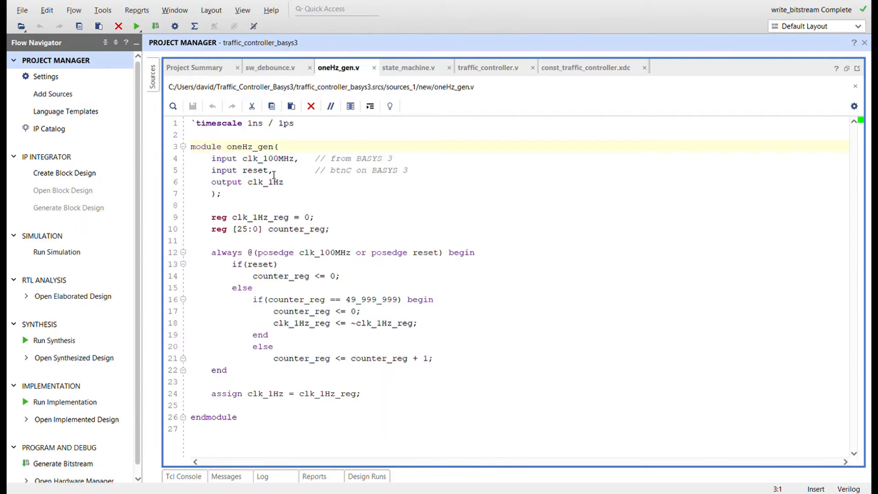
pyautogui.moveTo(272, 182)
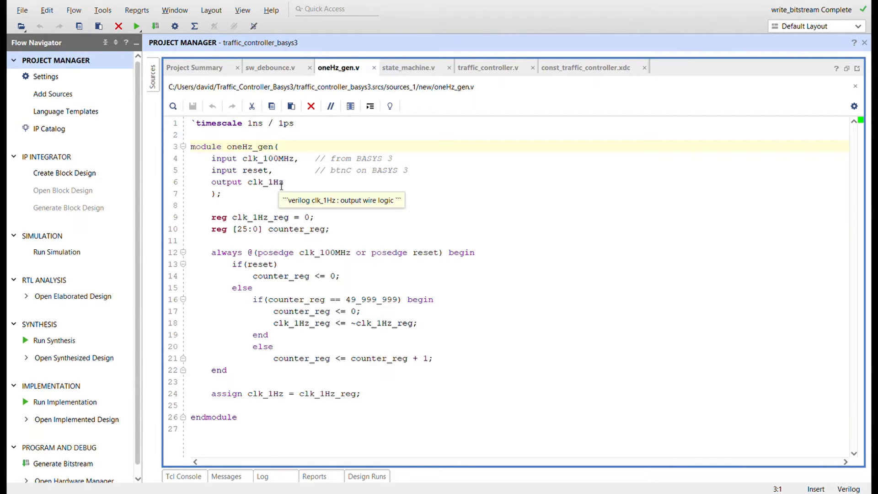
pyautogui.moveTo(273, 222)
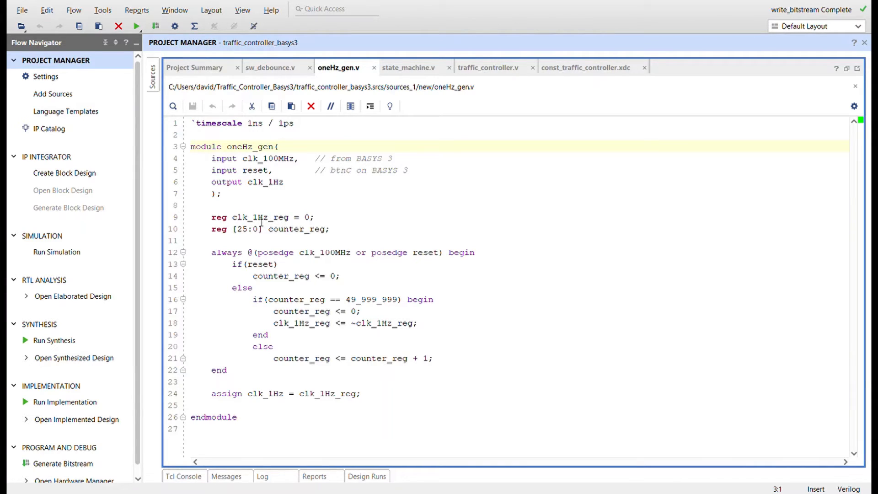
pyautogui.moveTo(300, 239)
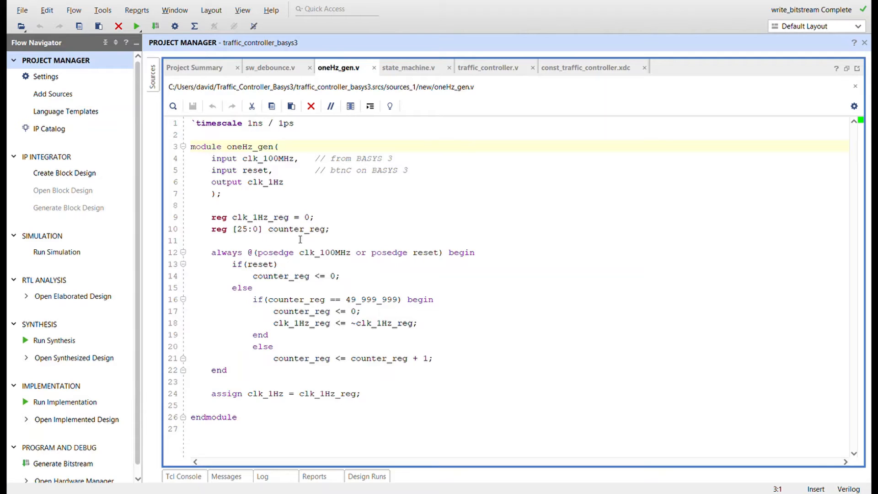
pyautogui.moveTo(324, 304)
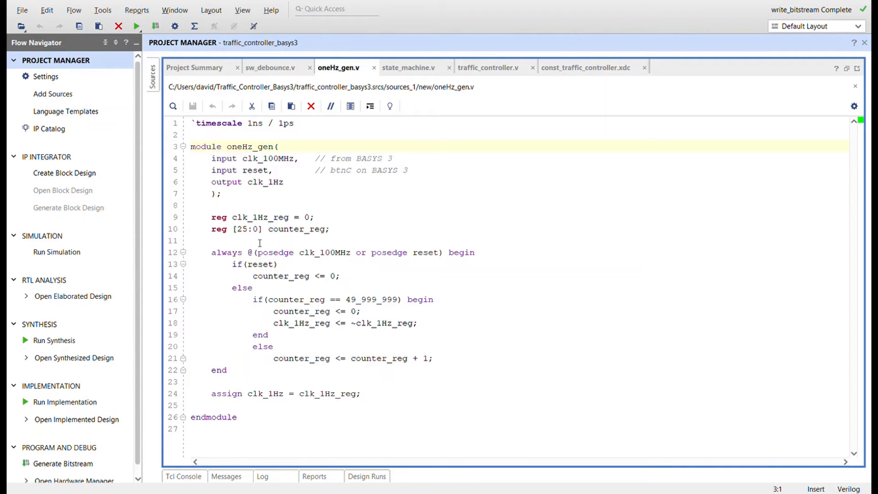
pyautogui.moveTo(376, 311)
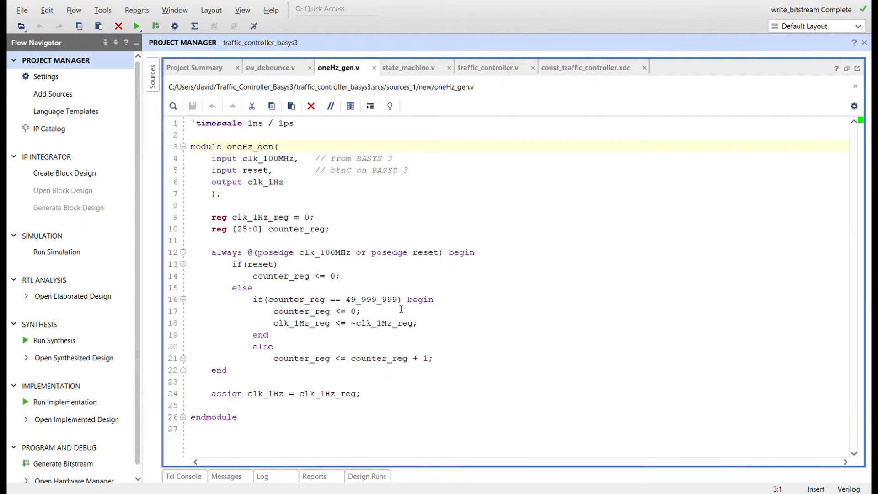
pyautogui.moveTo(234, 323)
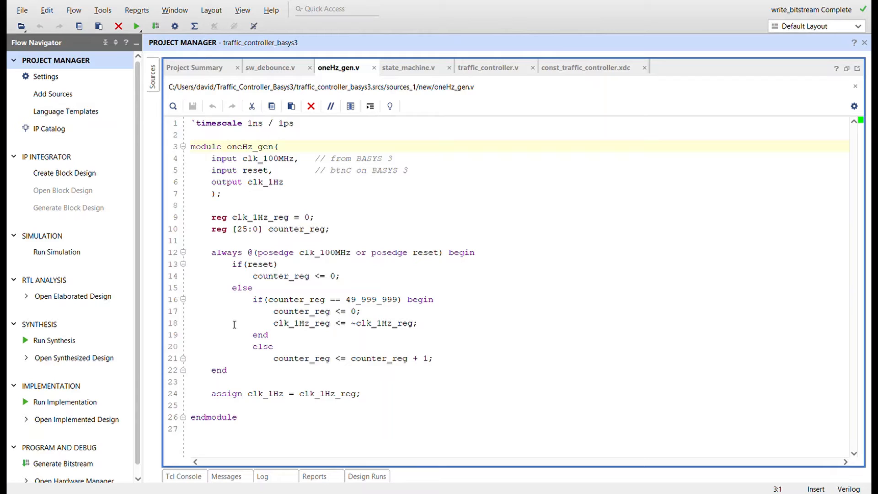
pyautogui.moveTo(331, 265)
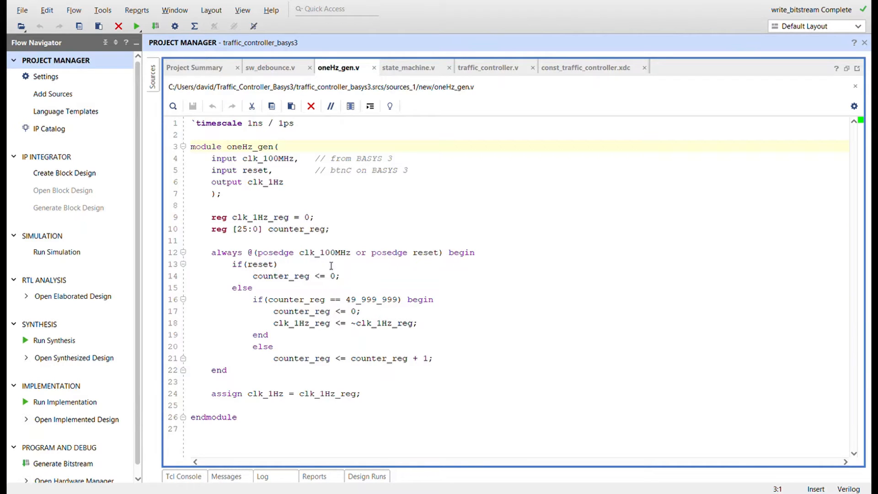
pyautogui.moveTo(427, 265)
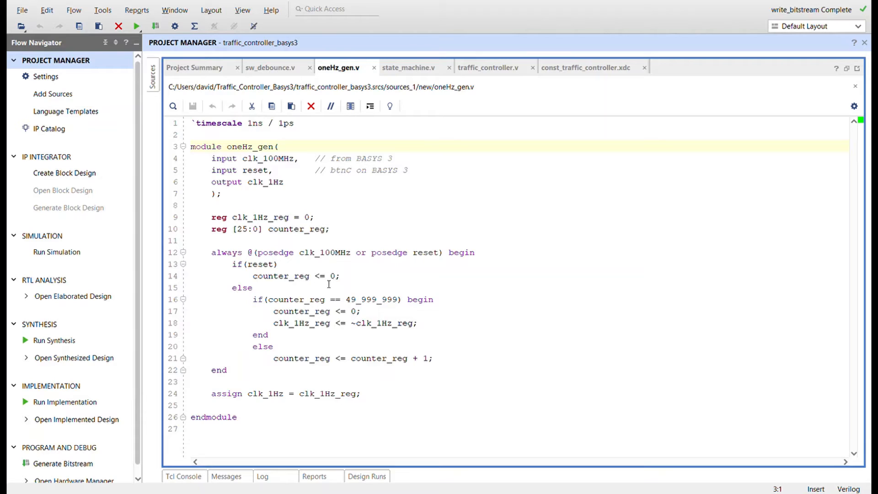
pyautogui.moveTo(348, 265)
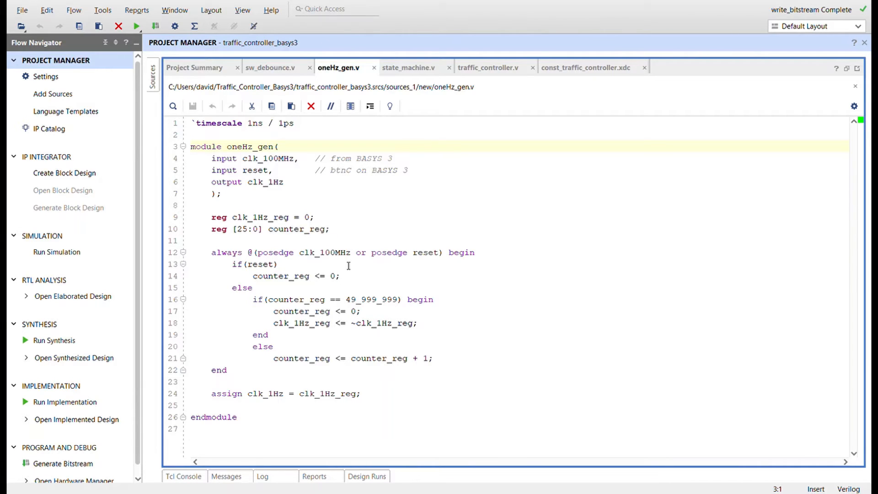
pyautogui.moveTo(324, 286)
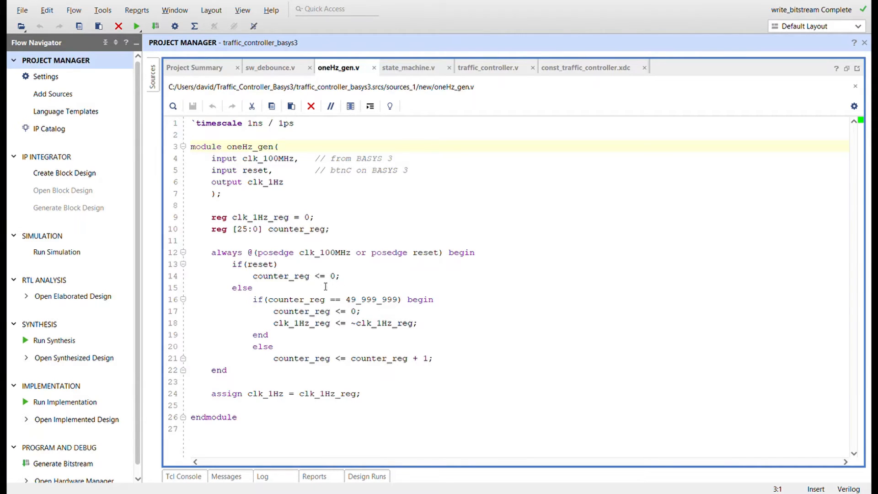
pyautogui.moveTo(370, 340)
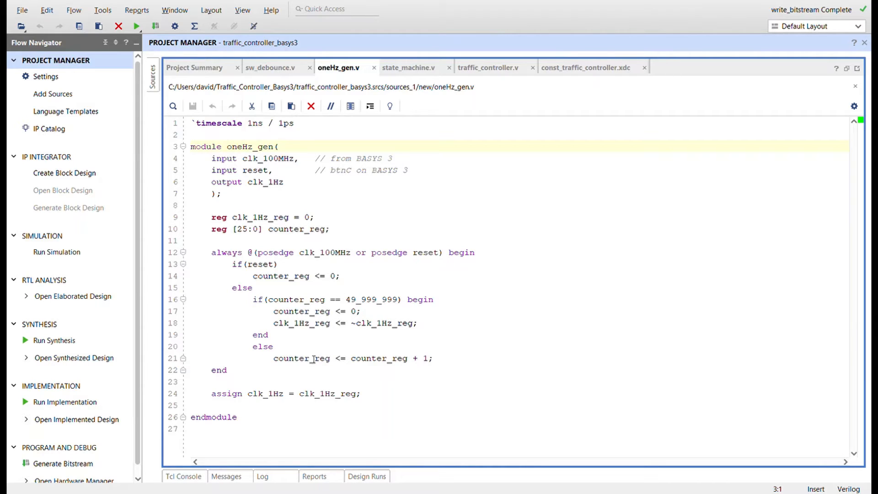
pyautogui.moveTo(357, 369)
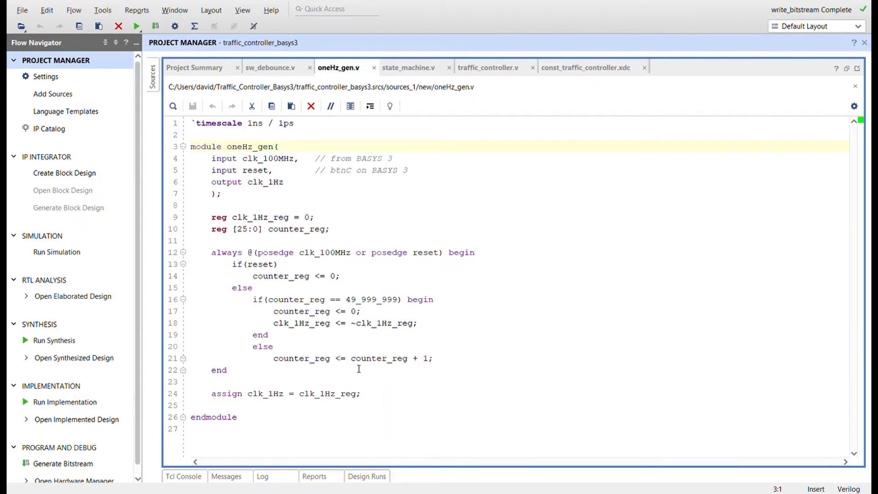
pyautogui.moveTo(329, 358)
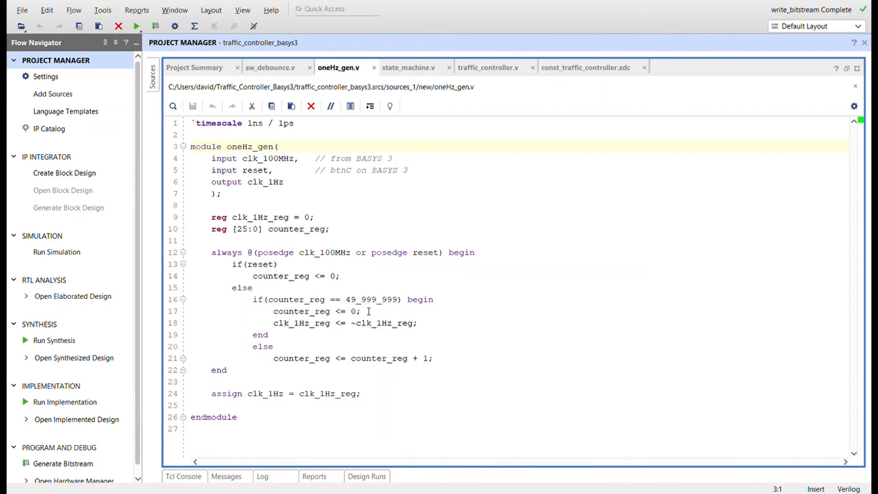
pyautogui.moveTo(383, 312)
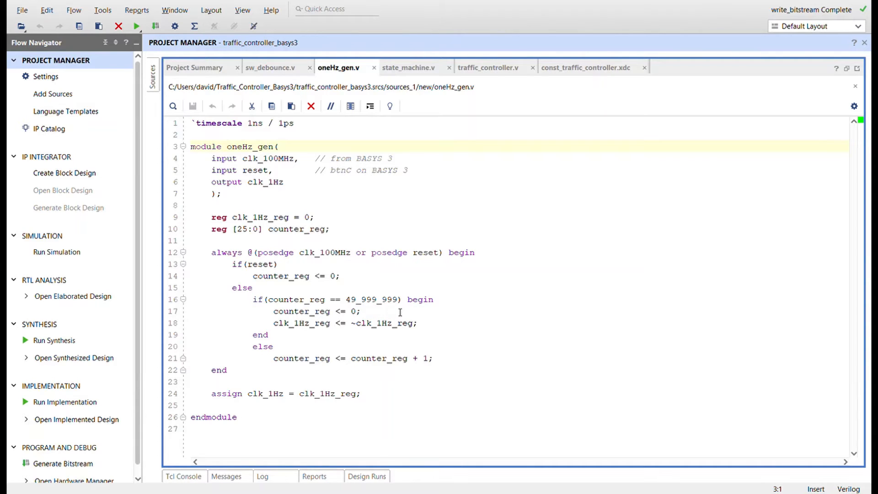
pyautogui.moveTo(335, 312)
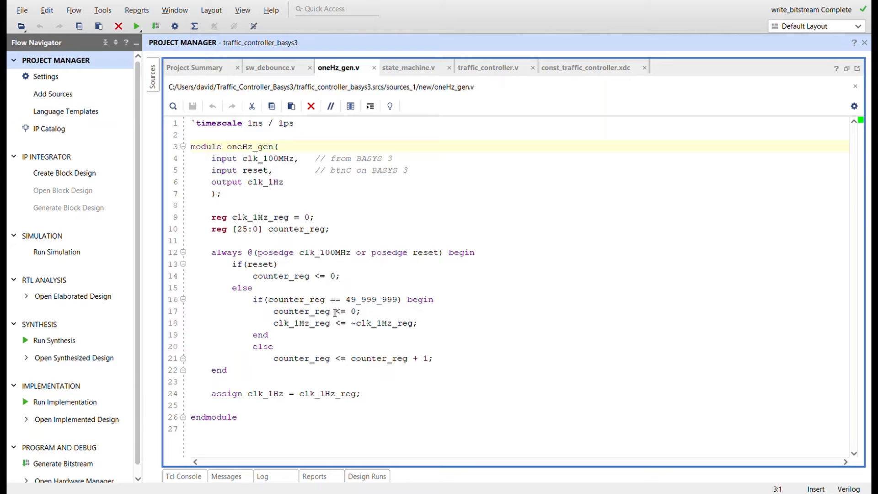
pyautogui.moveTo(334, 322)
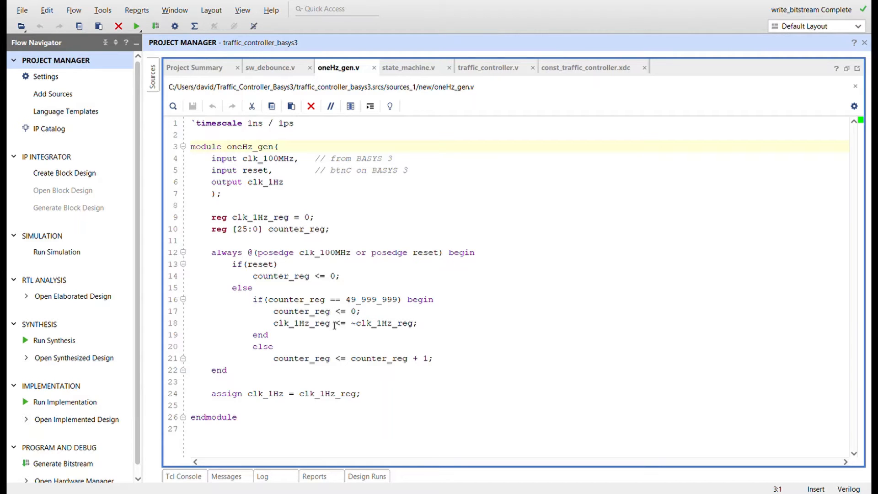
pyautogui.moveTo(331, 315)
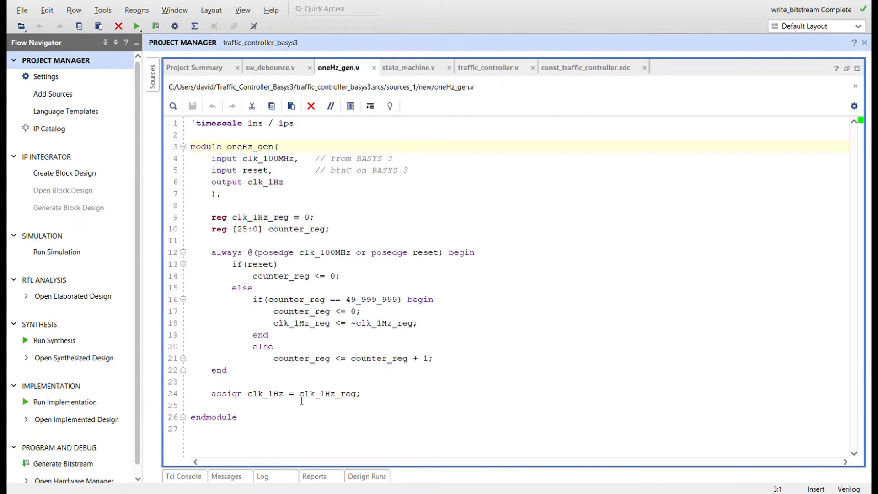
pyautogui.moveTo(271, 402)
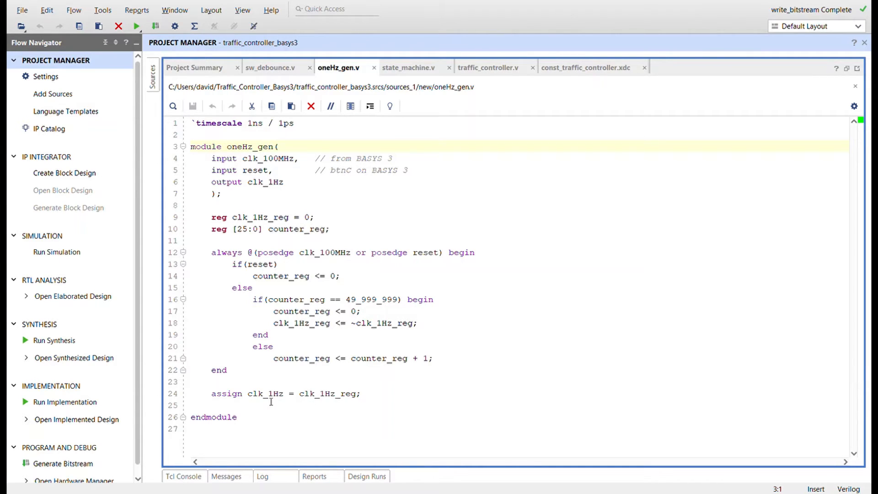
pyautogui.moveTo(391, 105)
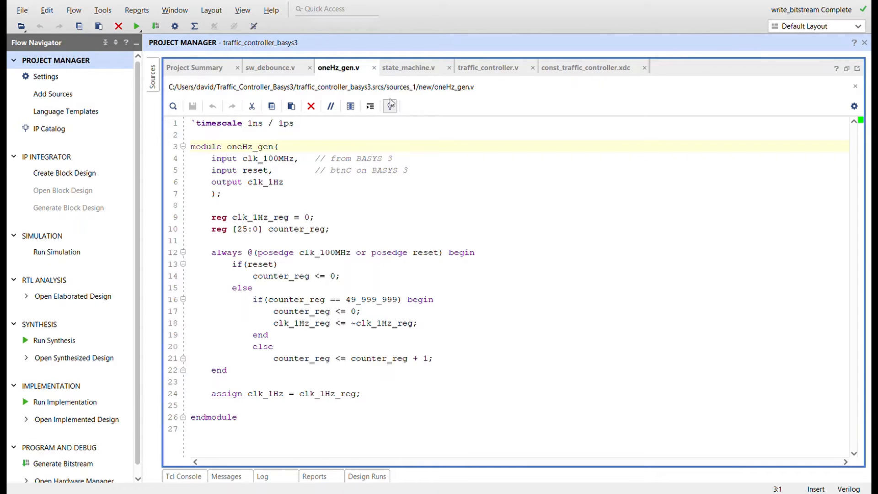
# - Switch to state_machine.v showing the traffic-light state parameters and light timer
pyautogui.click(408, 67)
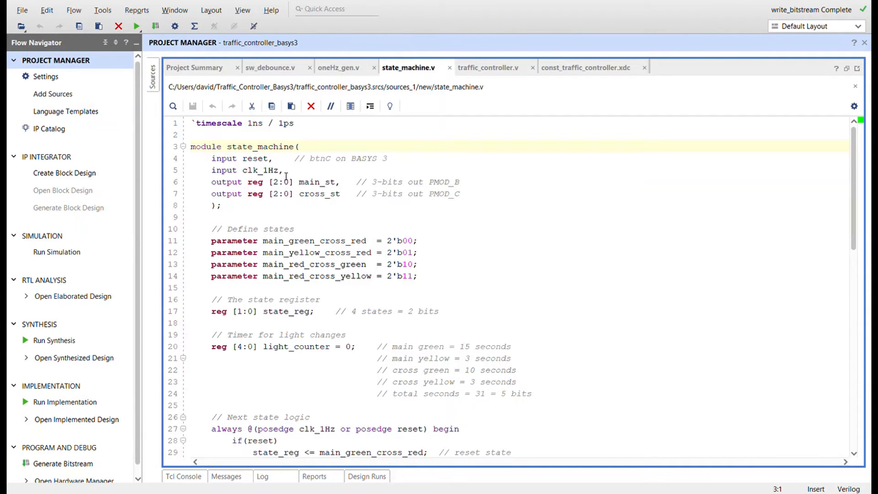
pyautogui.moveTo(346, 180)
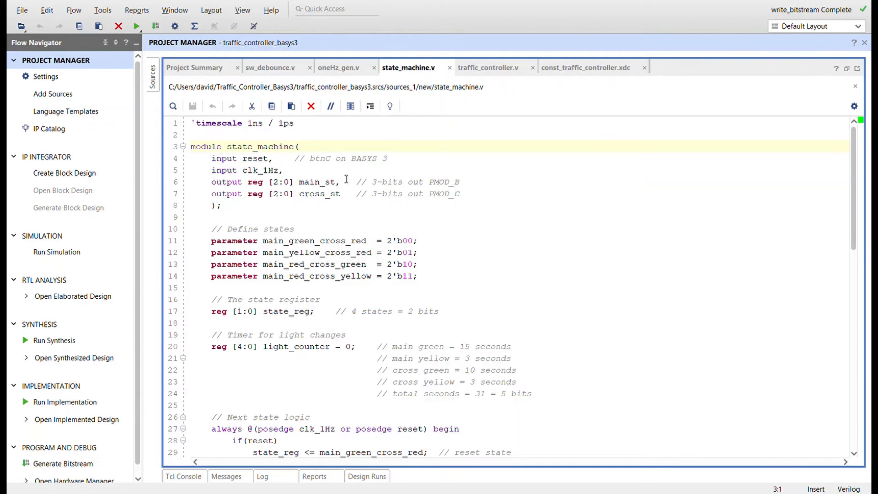
pyautogui.moveTo(282, 193)
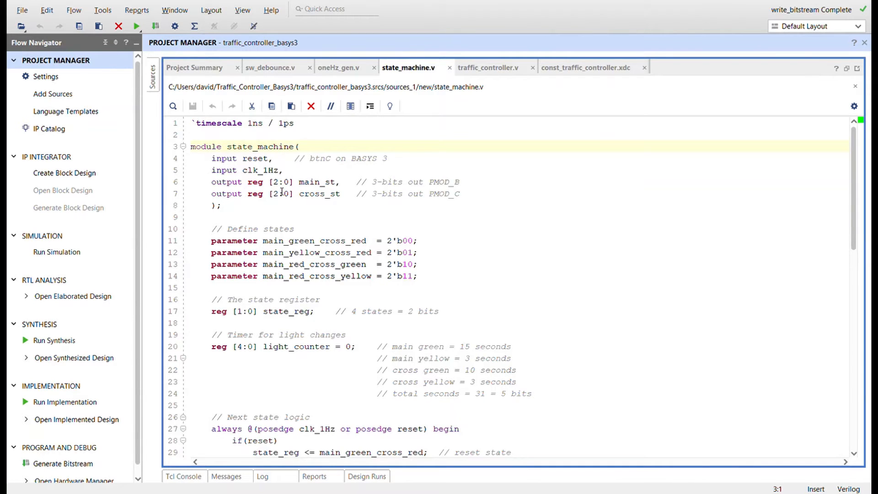
pyautogui.moveTo(324, 193)
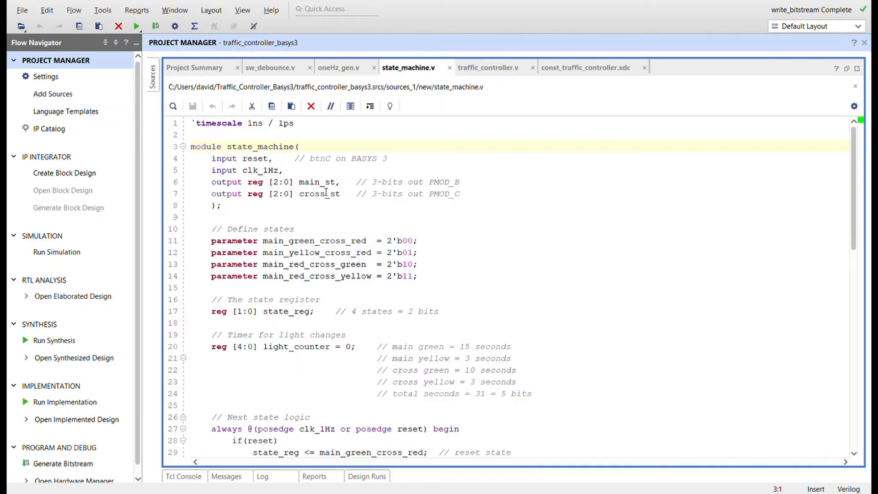
pyautogui.moveTo(282, 194)
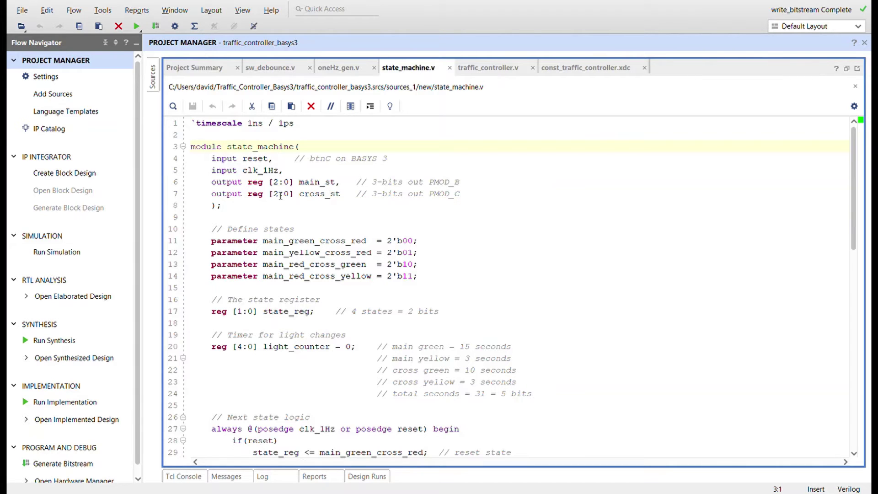
pyautogui.moveTo(320, 194)
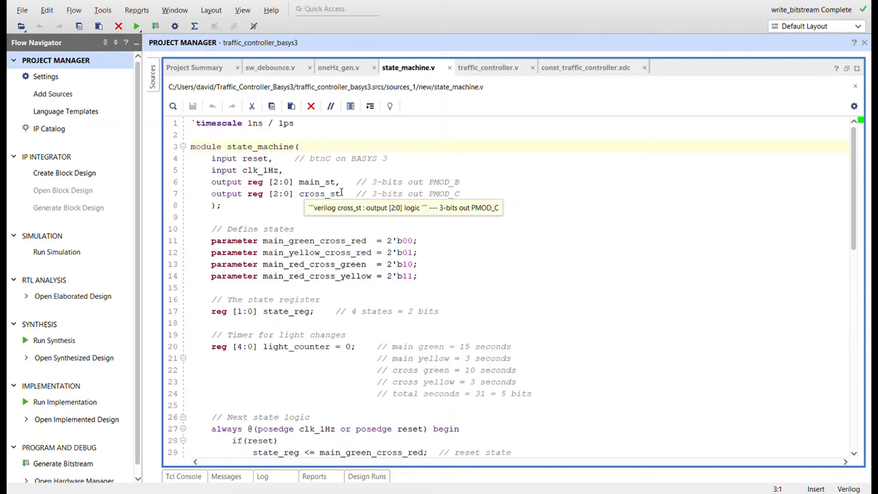
pyautogui.moveTo(311, 194)
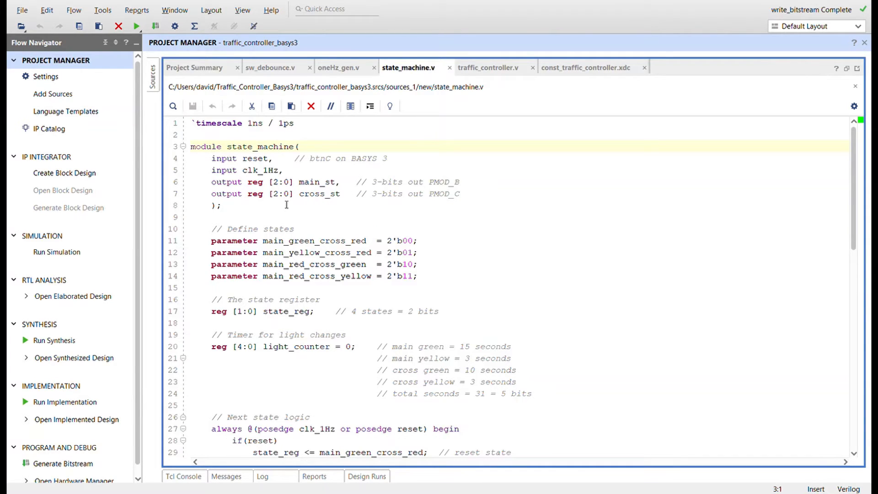
pyautogui.moveTo(334, 281)
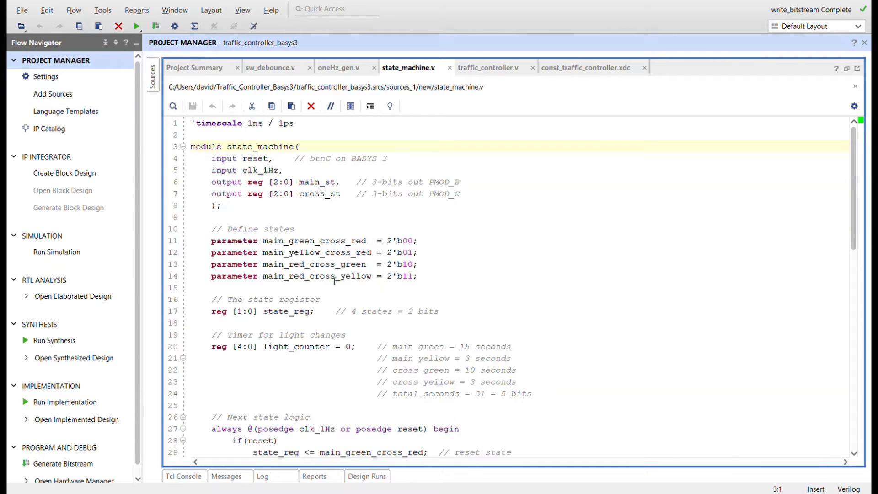
pyautogui.scroll(-3)
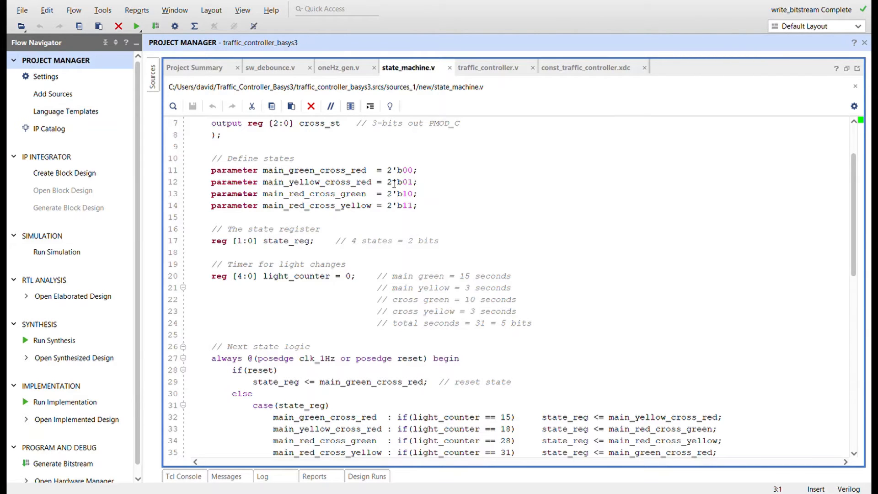
pyautogui.moveTo(278, 194)
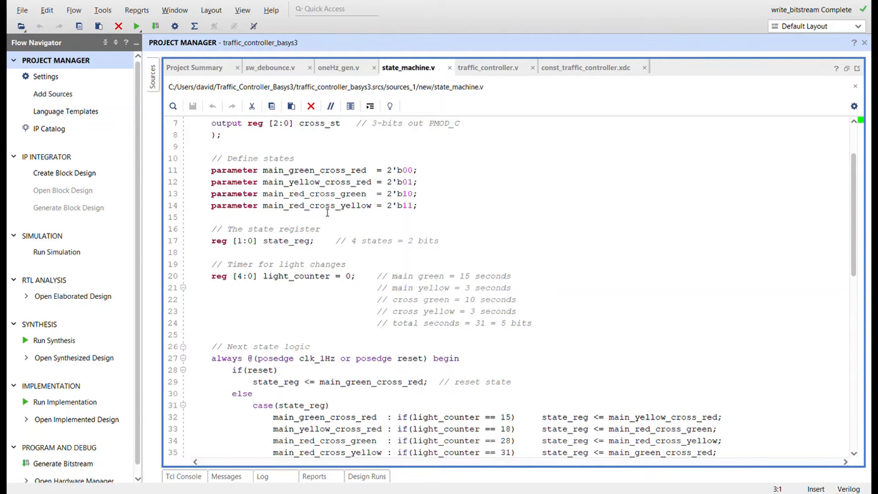
pyautogui.moveTo(286, 218)
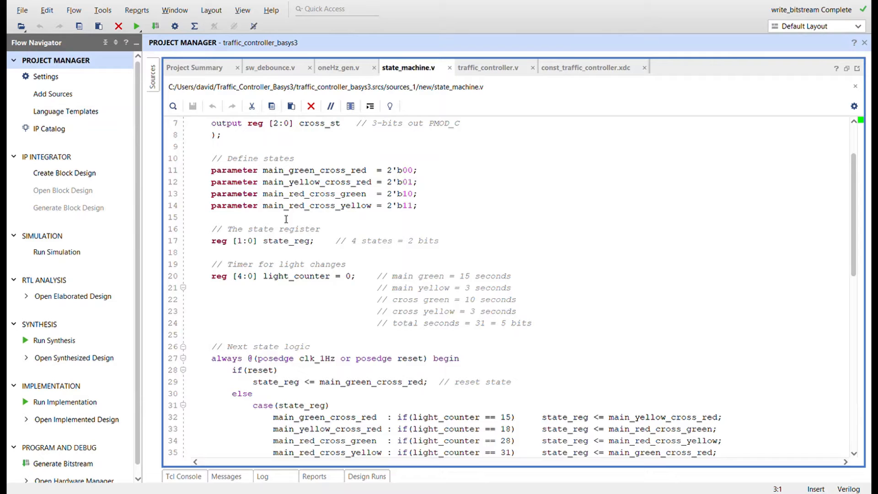
pyautogui.moveTo(321, 218)
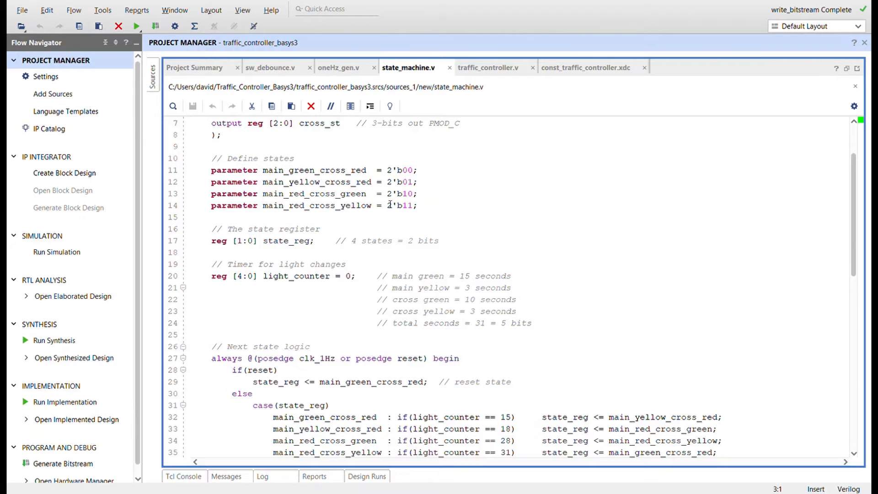
pyautogui.scroll(-3)
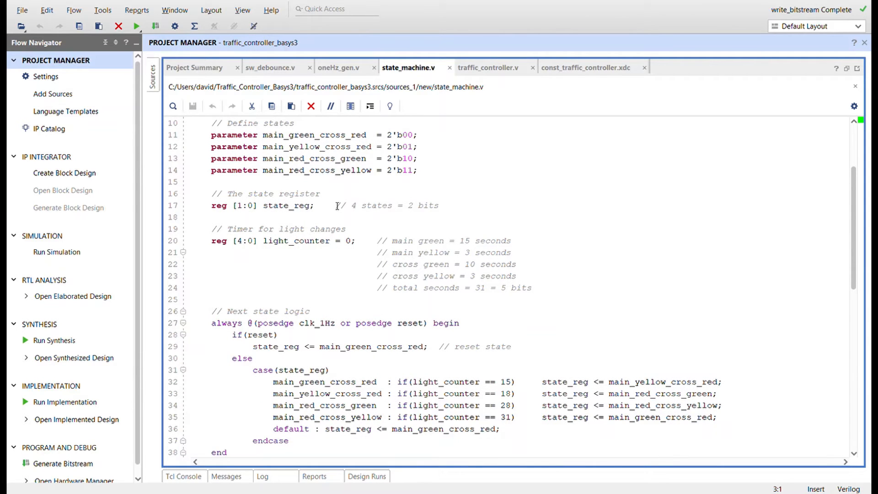
pyautogui.moveTo(341, 263)
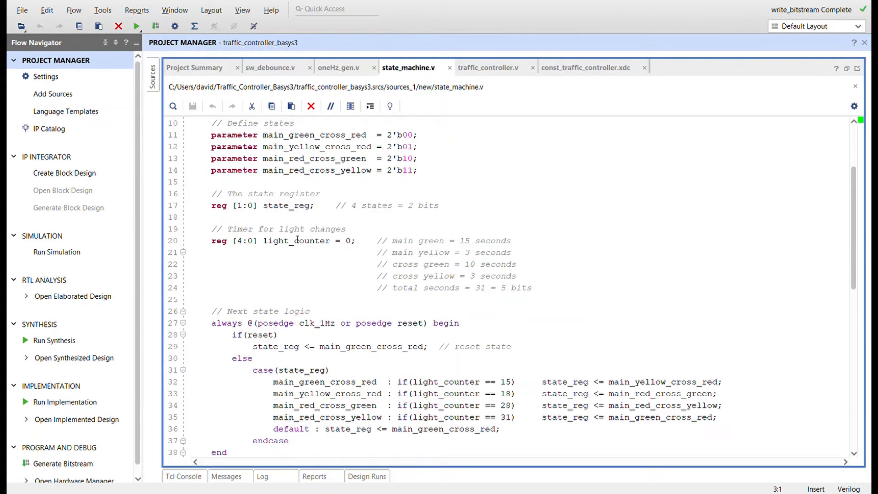
pyautogui.moveTo(488, 287)
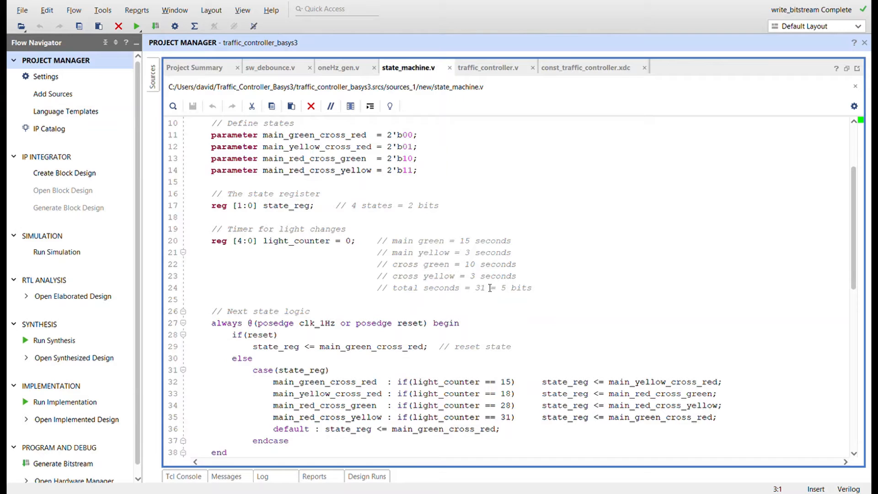
pyautogui.scroll(-3)
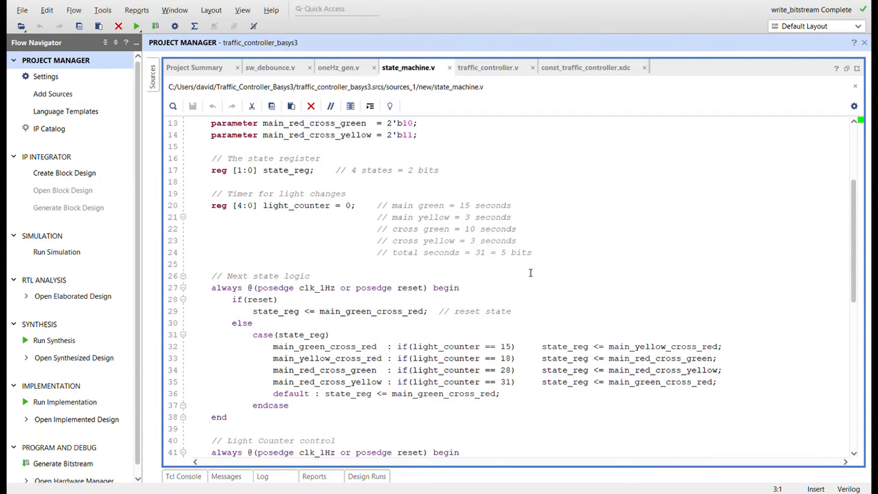
pyautogui.moveTo(470, 211)
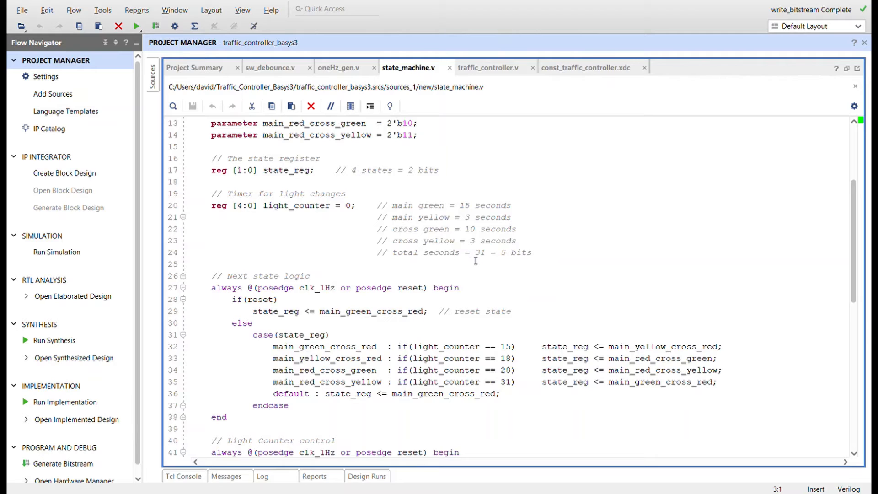
pyautogui.moveTo(450, 210)
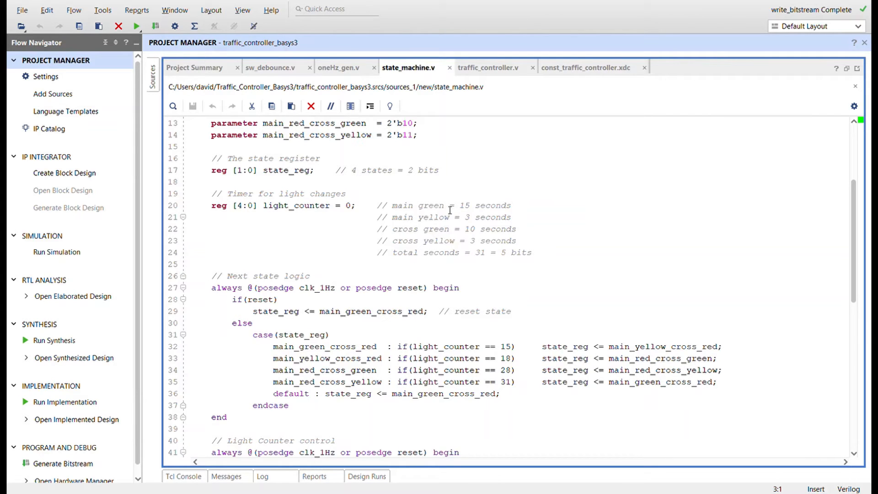
pyautogui.moveTo(490, 241)
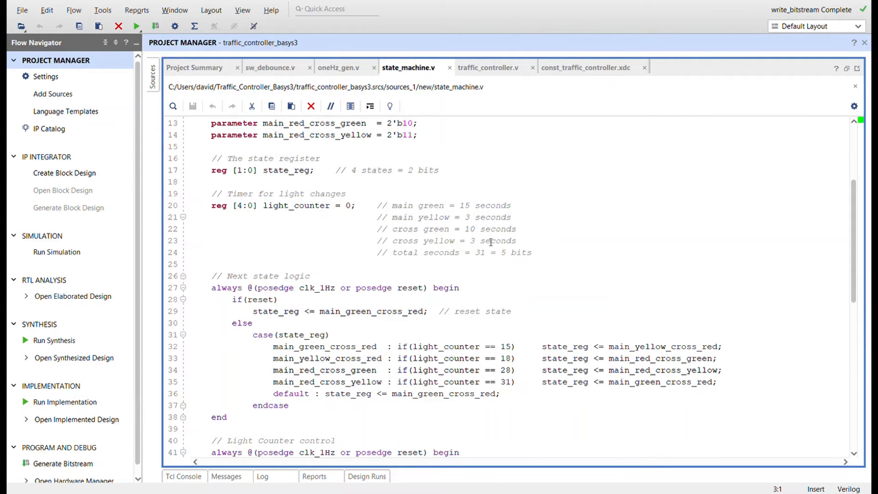
pyautogui.scroll(-3)
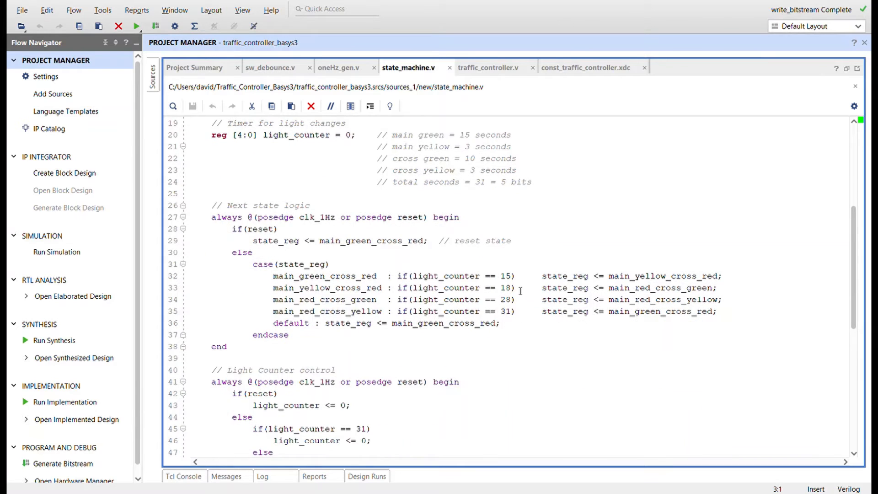
pyautogui.scroll(-3)
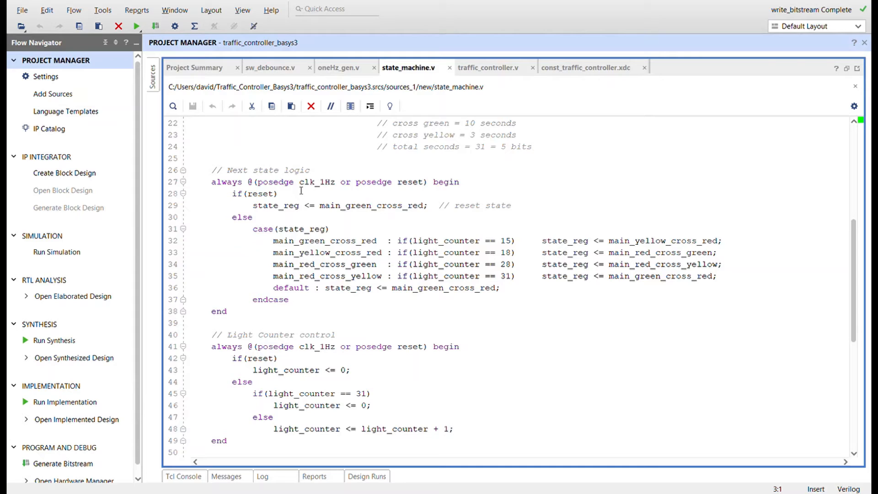
pyautogui.moveTo(400, 191)
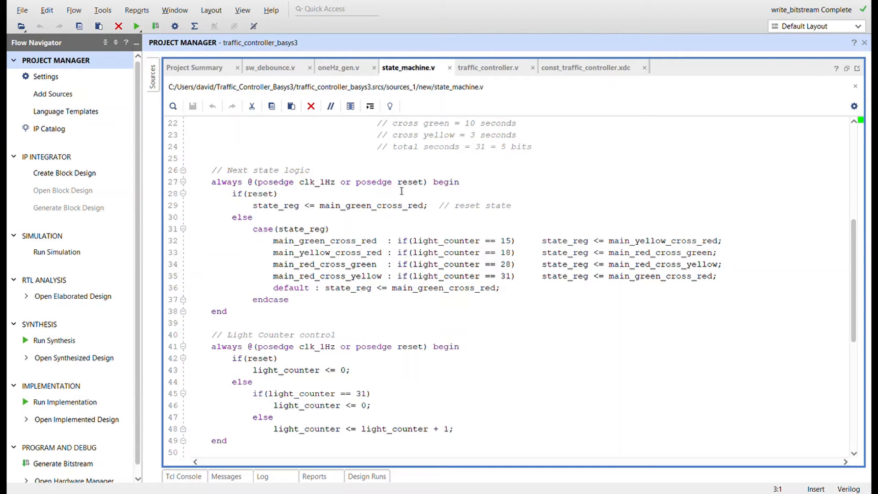
pyautogui.moveTo(380, 219)
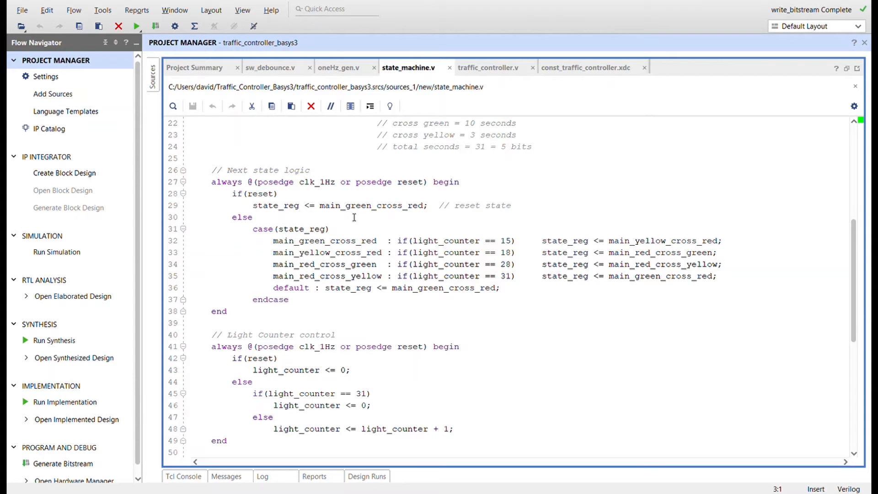
pyautogui.moveTo(311, 212)
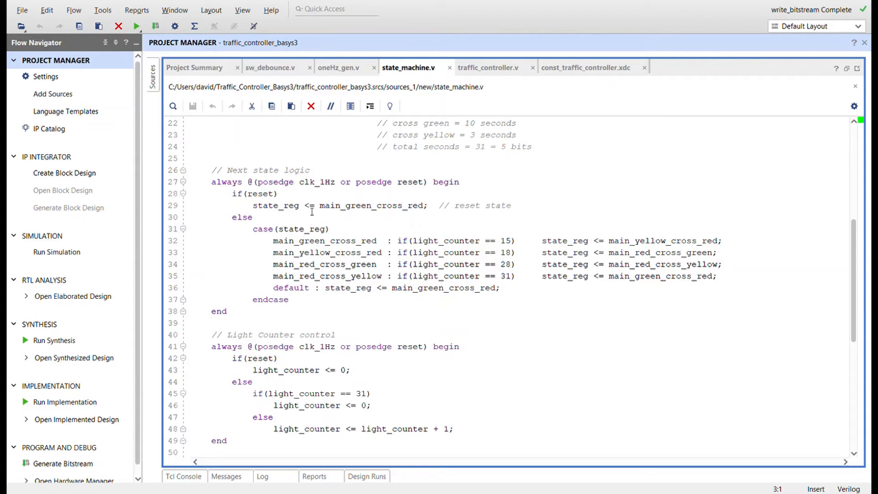
pyautogui.moveTo(311, 191)
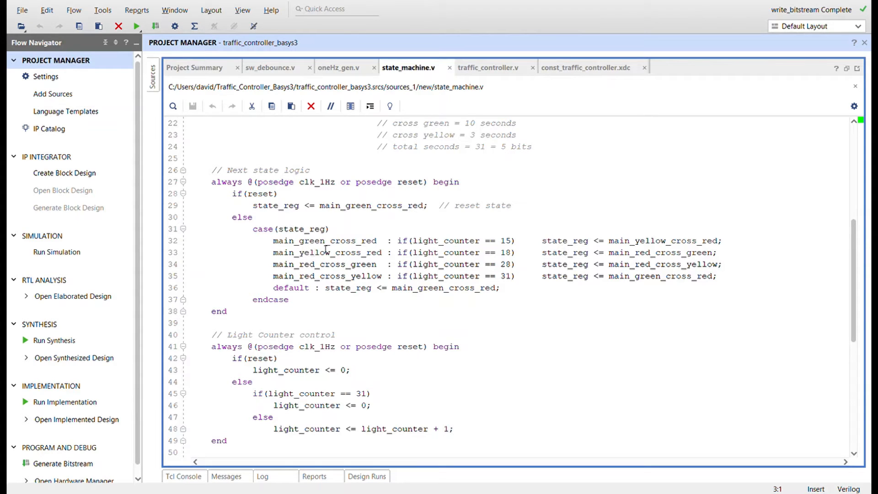
pyautogui.moveTo(440, 246)
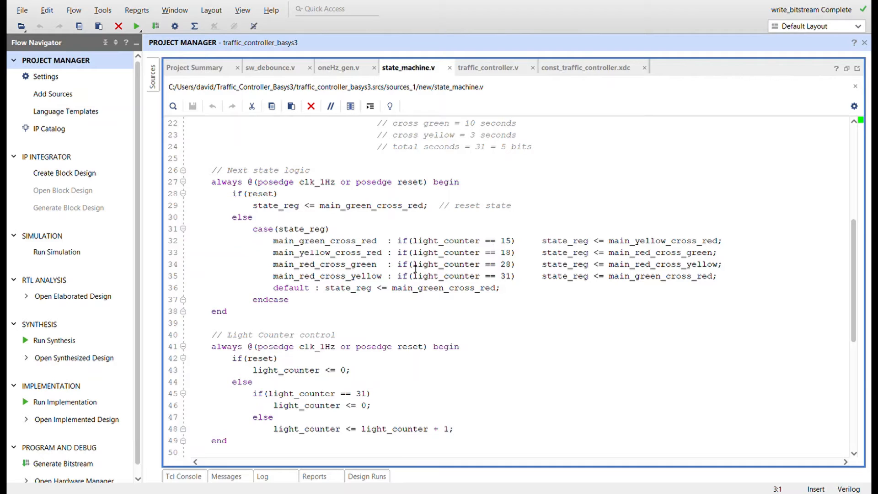
pyautogui.moveTo(442, 253)
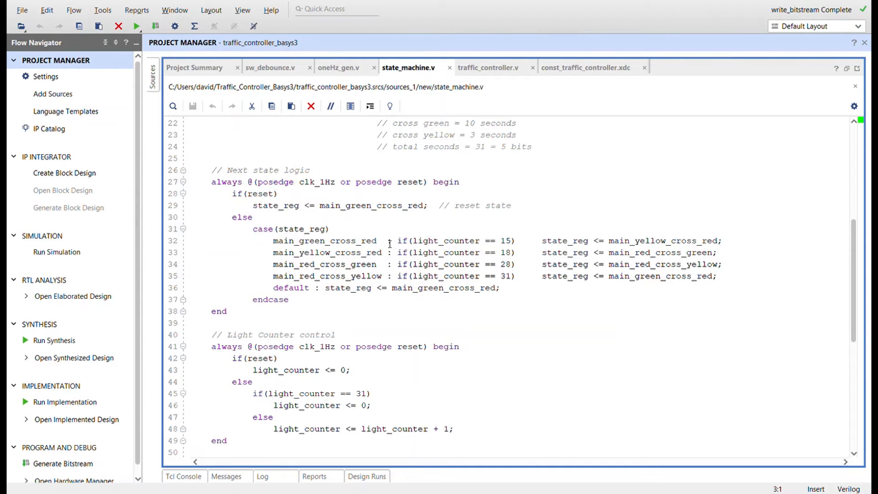
pyautogui.moveTo(506, 246)
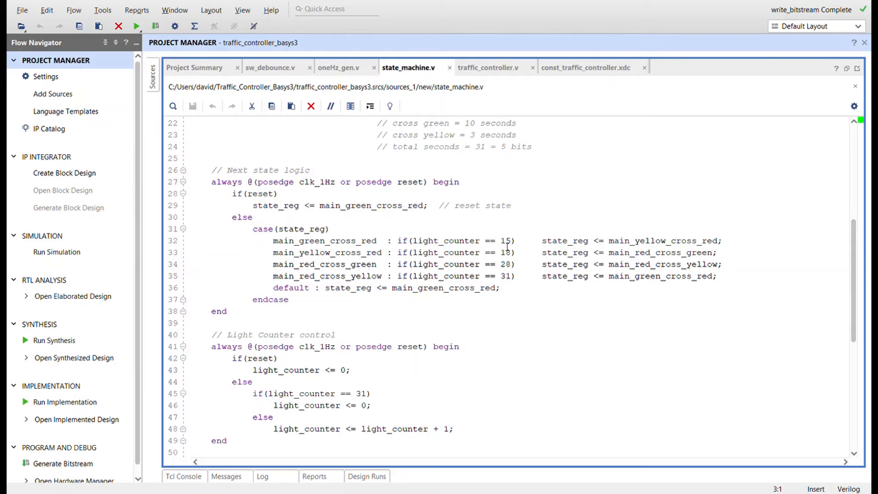
pyautogui.moveTo(672, 246)
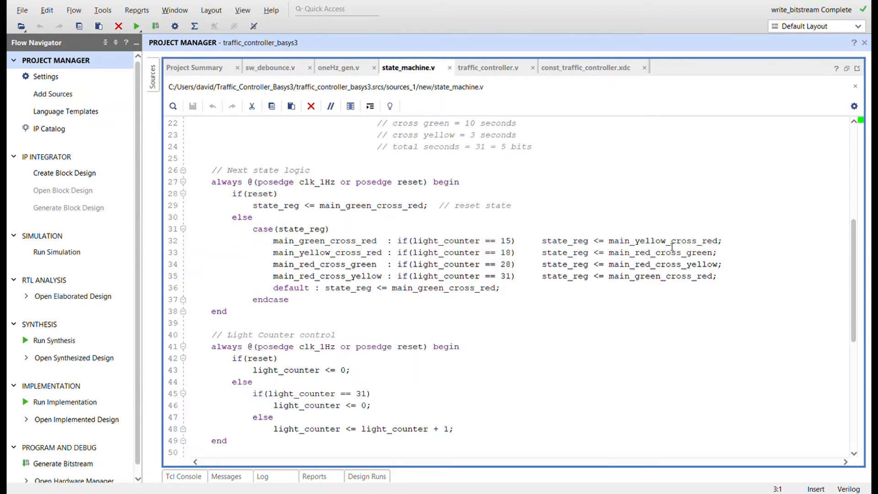
pyautogui.moveTo(690, 250)
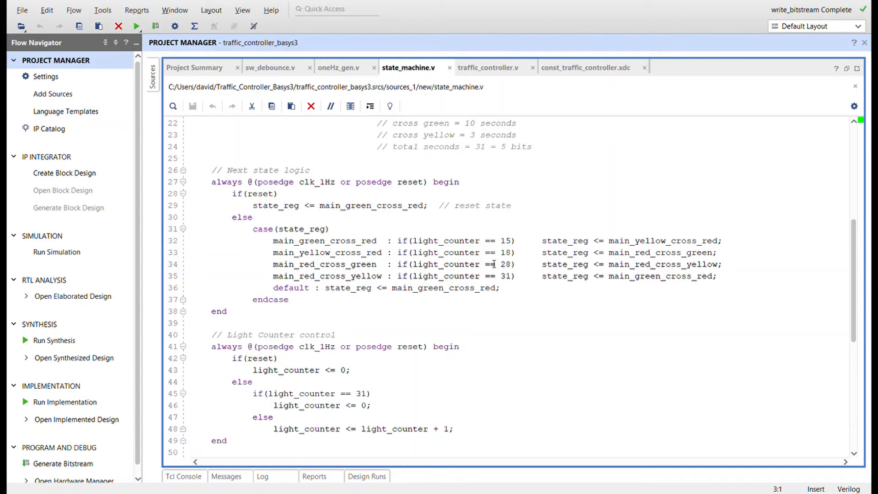
pyautogui.moveTo(514, 264)
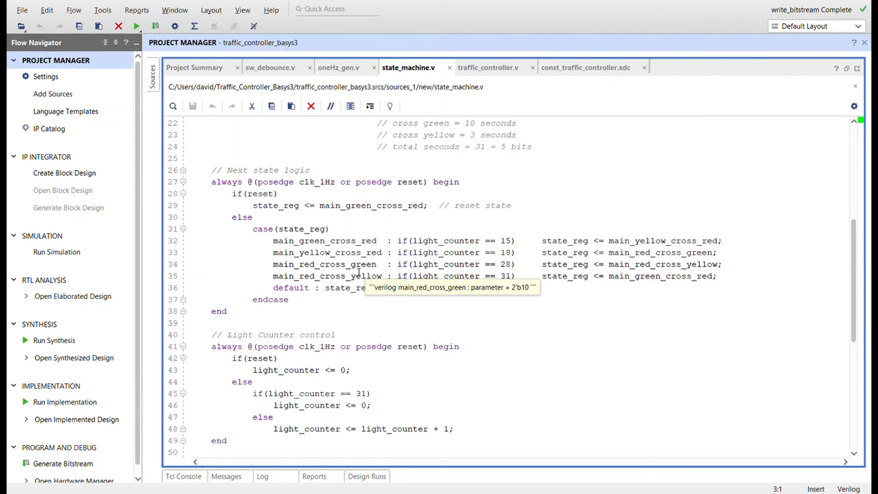
pyautogui.moveTo(512, 272)
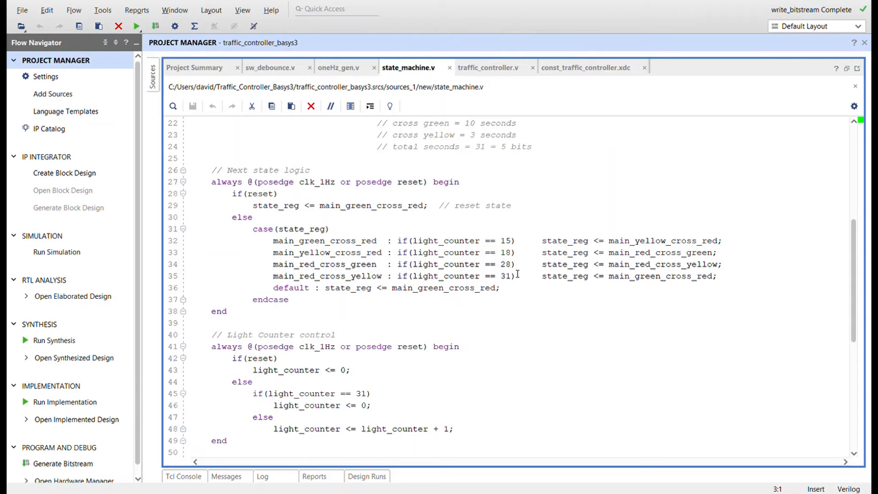
pyautogui.moveTo(550, 259)
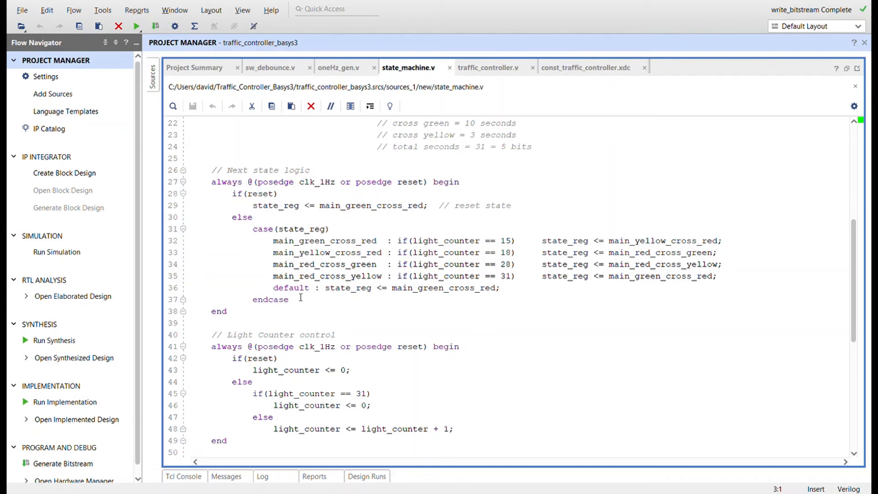
pyautogui.moveTo(435, 301)
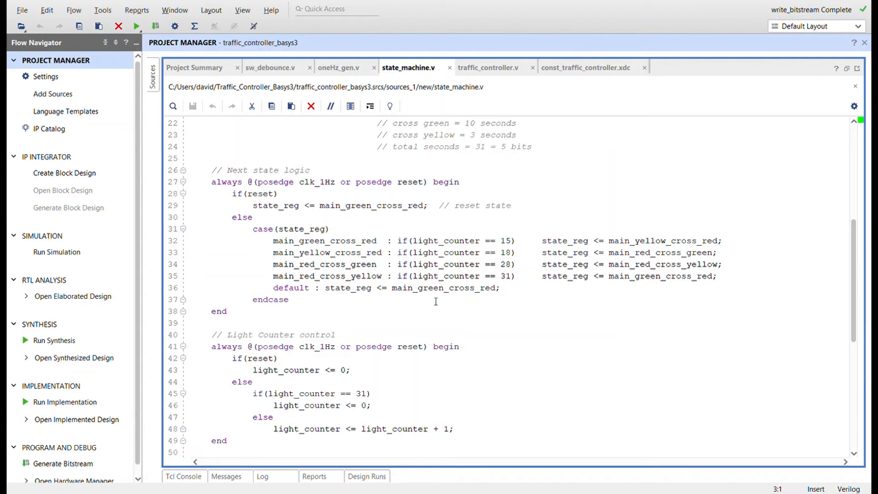
pyautogui.scroll(-3)
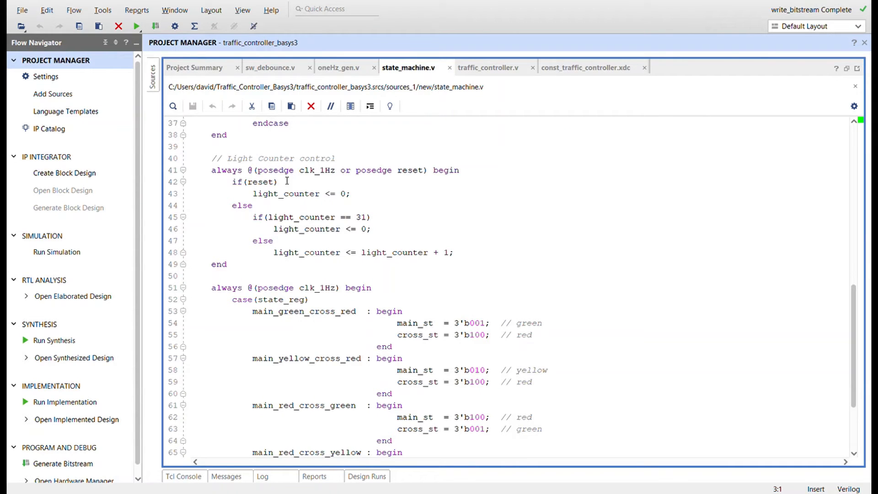
pyautogui.moveTo(319, 265)
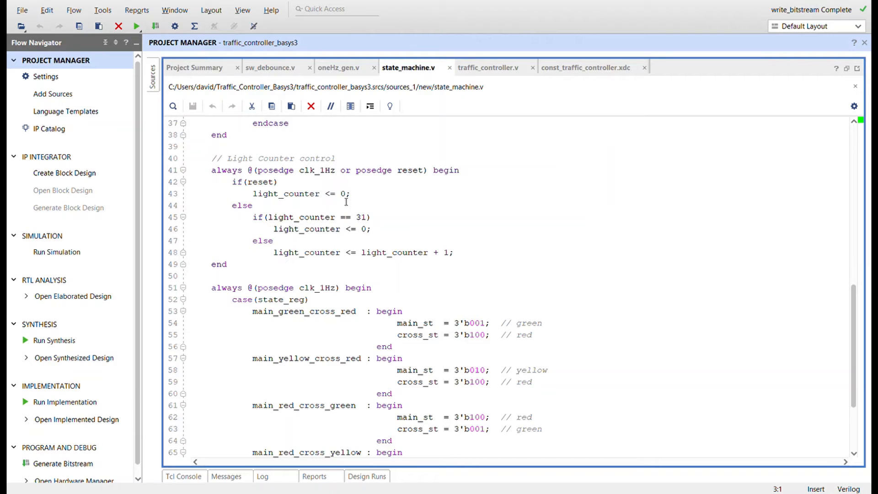
pyautogui.moveTo(323, 175)
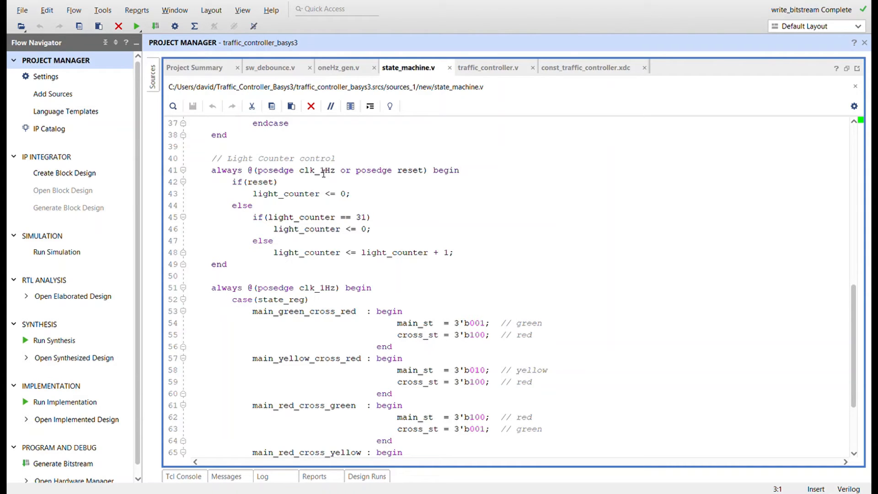
pyautogui.moveTo(327, 252)
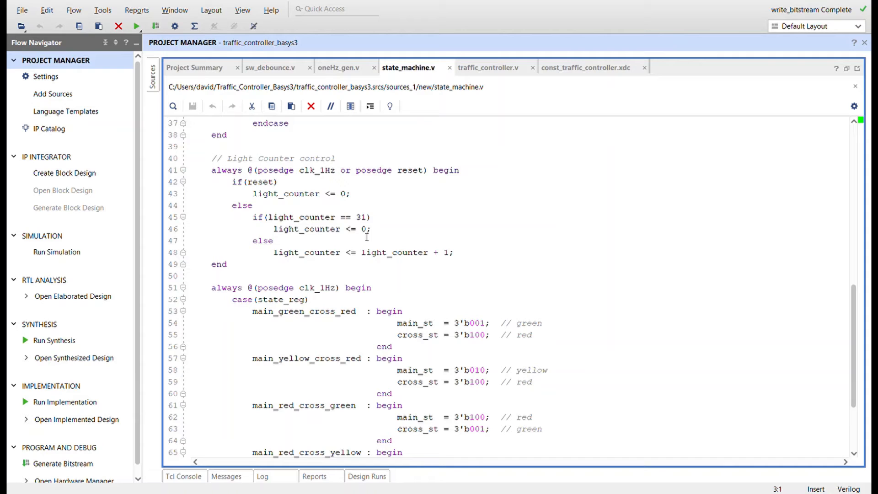
pyautogui.moveTo(424, 237)
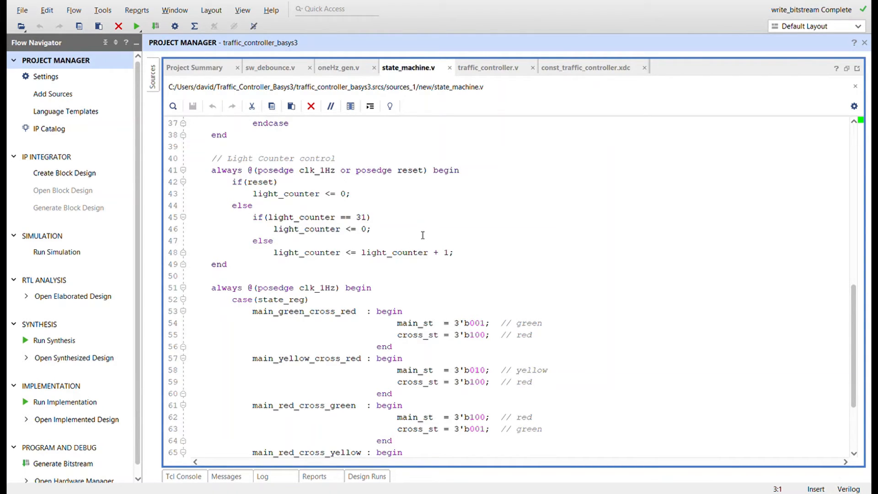
pyautogui.moveTo(327, 242)
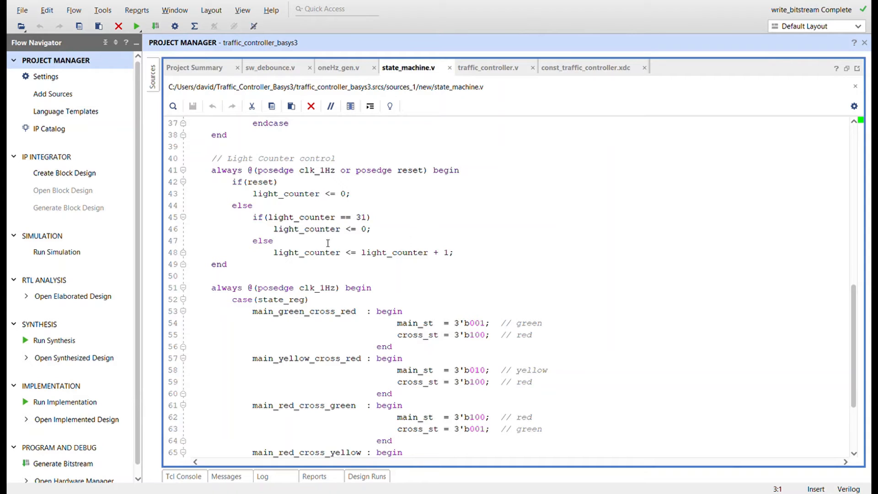
pyautogui.scroll(-3)
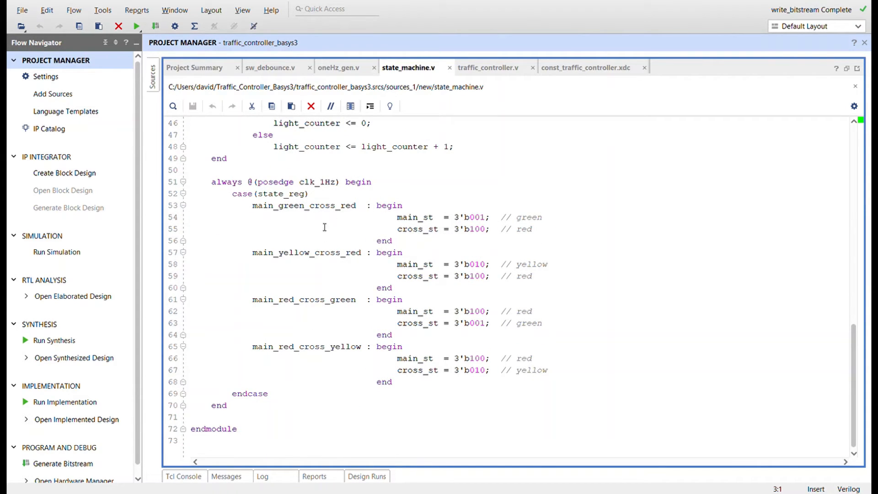
pyautogui.moveTo(392, 263)
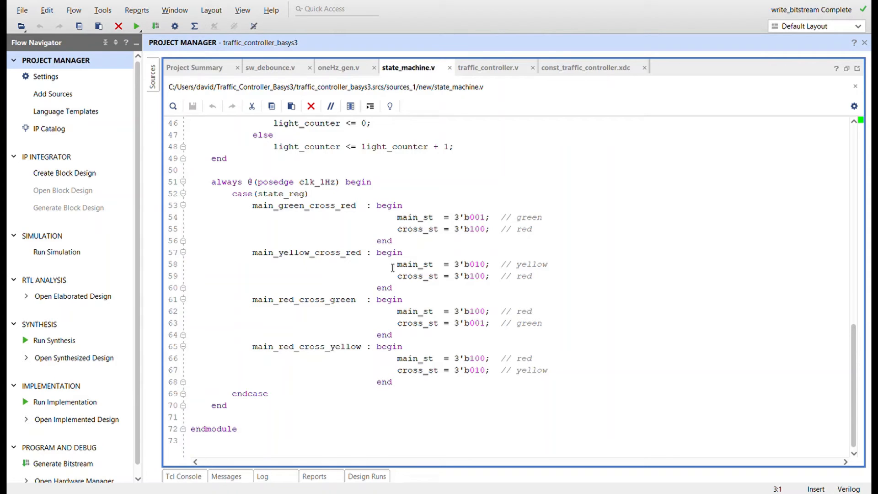
pyautogui.moveTo(264, 211)
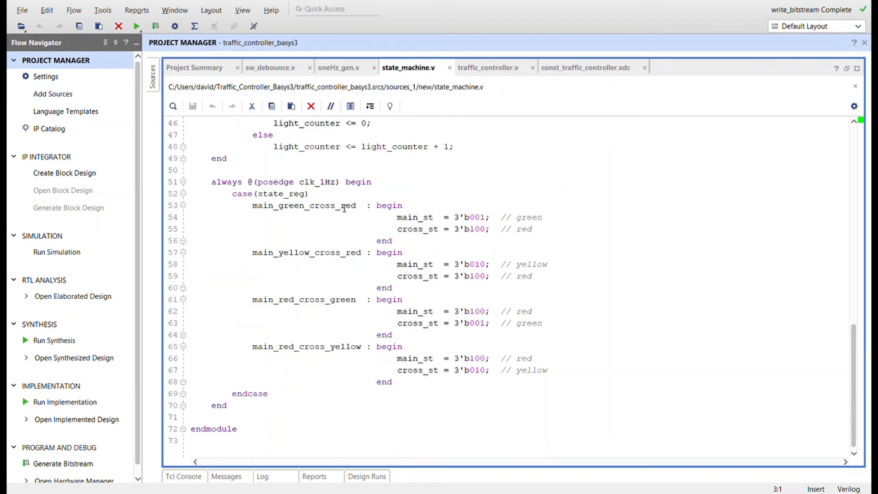
pyautogui.moveTo(369, 210)
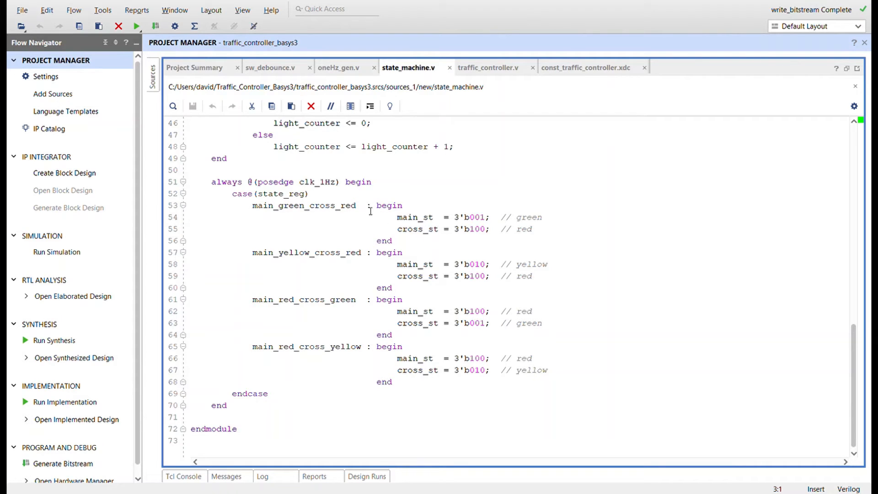
pyautogui.moveTo(480, 234)
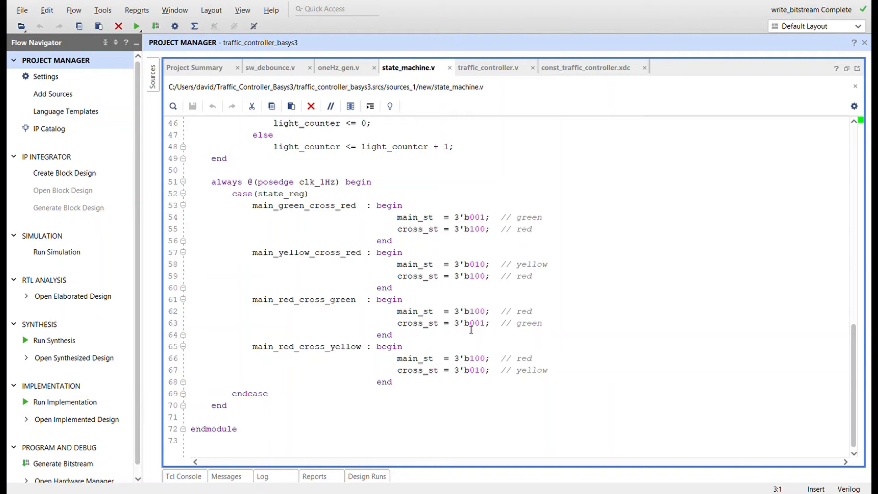
pyautogui.moveTo(486, 334)
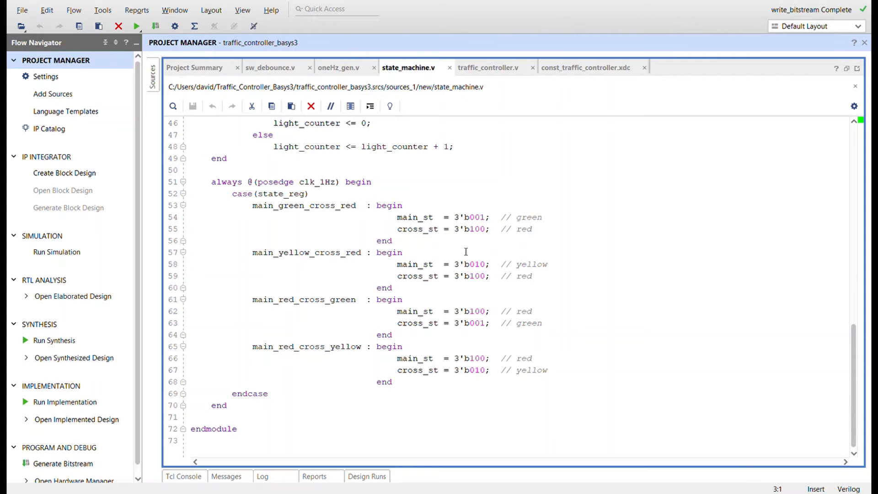
# - Switch to traffic_controller.v, the top module instantiating state machine, 1 Hz generator and debouncer
pyautogui.click(485, 67)
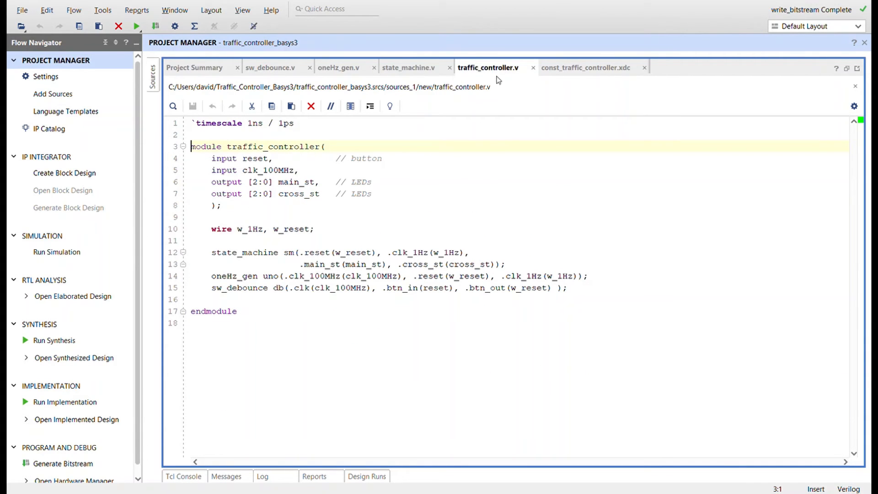
pyautogui.moveTo(493, 220)
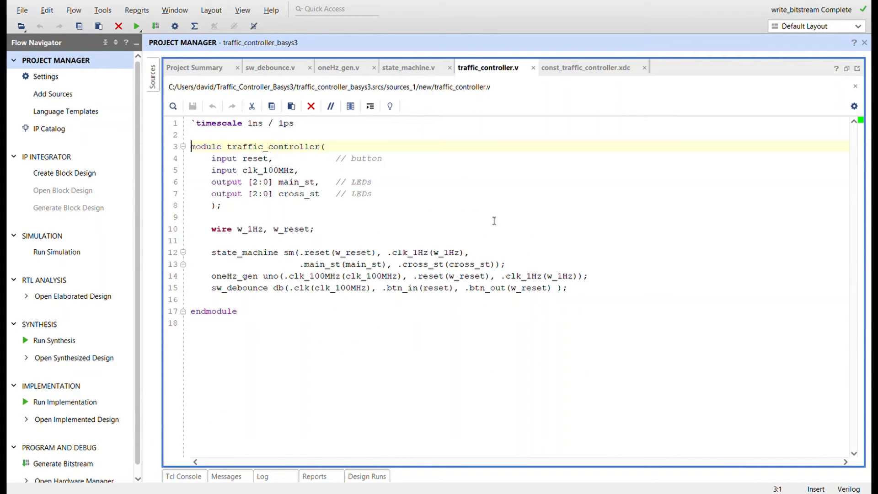
pyautogui.moveTo(358, 205)
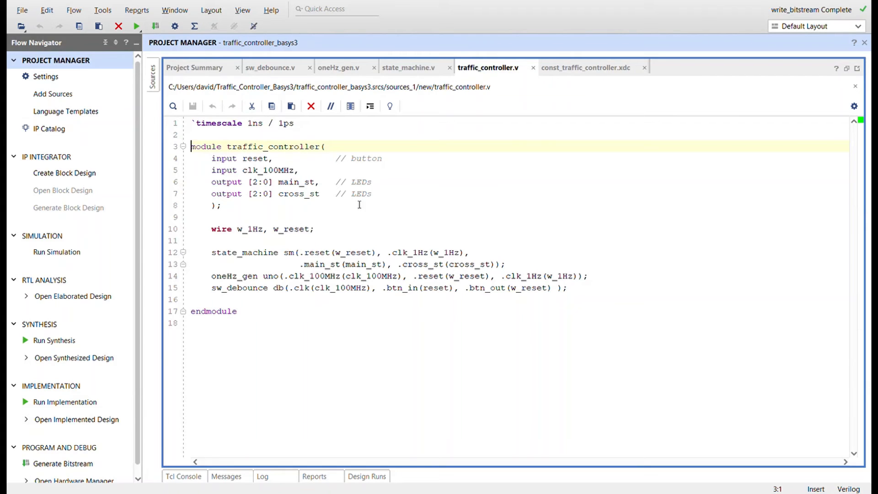
pyautogui.moveTo(319, 194)
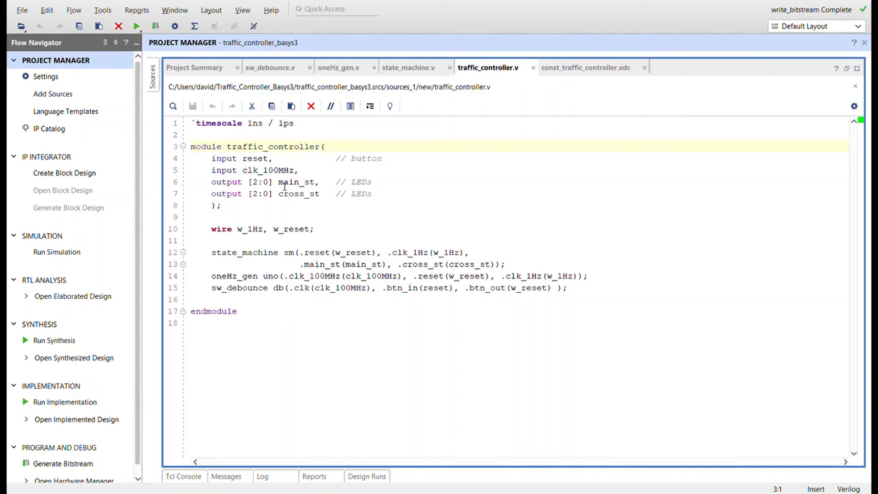
pyautogui.moveTo(299, 200)
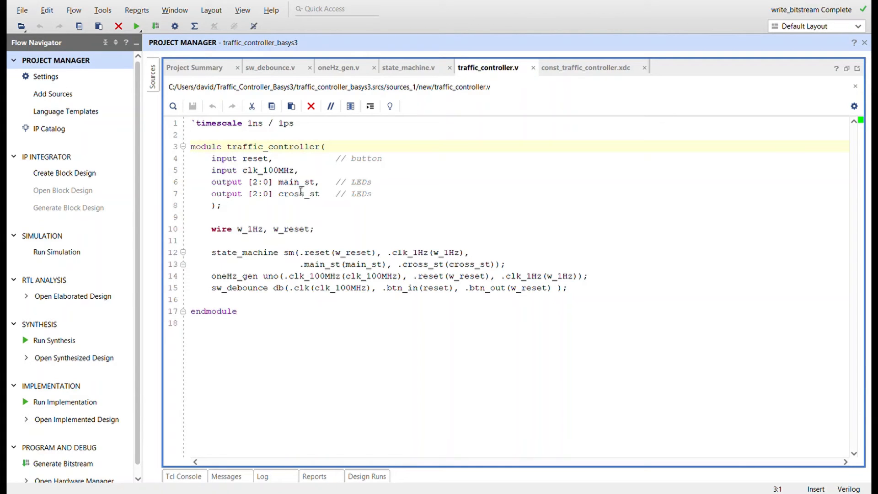
pyautogui.moveTo(325, 220)
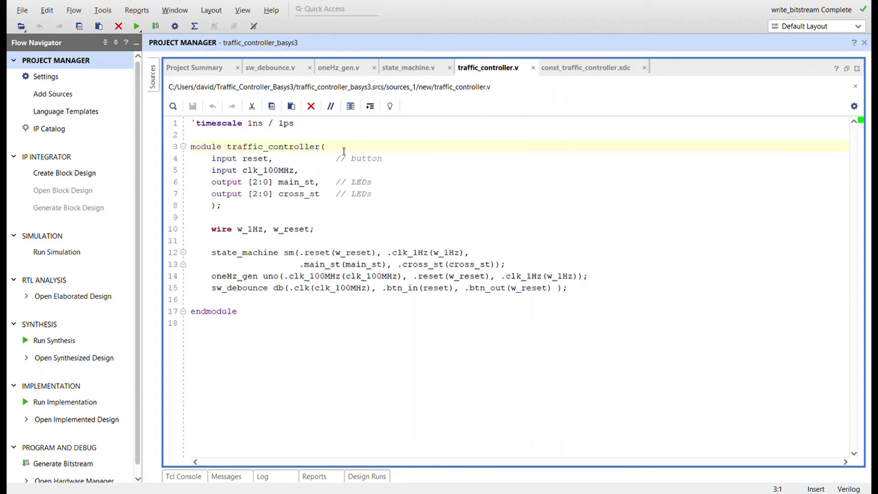
pyautogui.moveTo(312, 261)
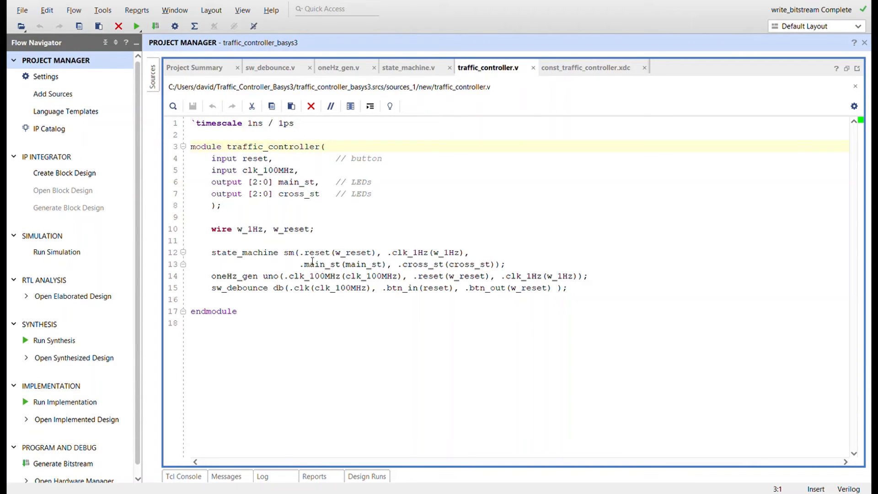
pyautogui.moveTo(466, 284)
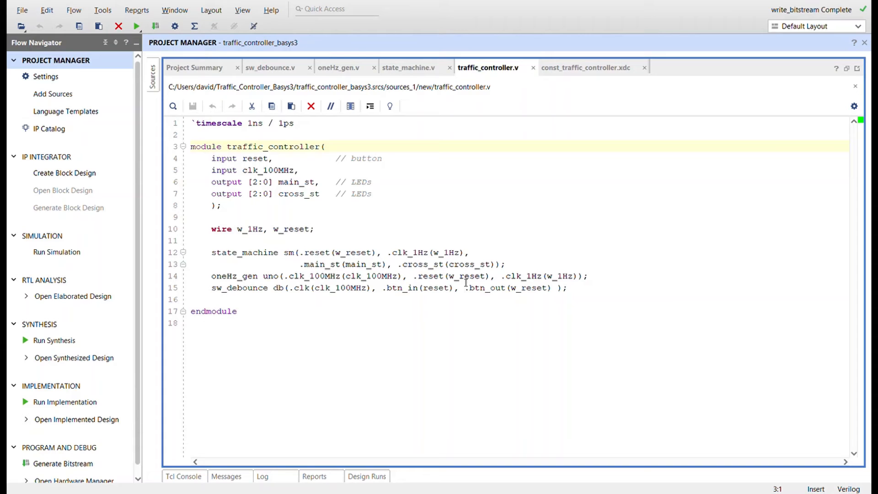
pyautogui.moveTo(632, 145)
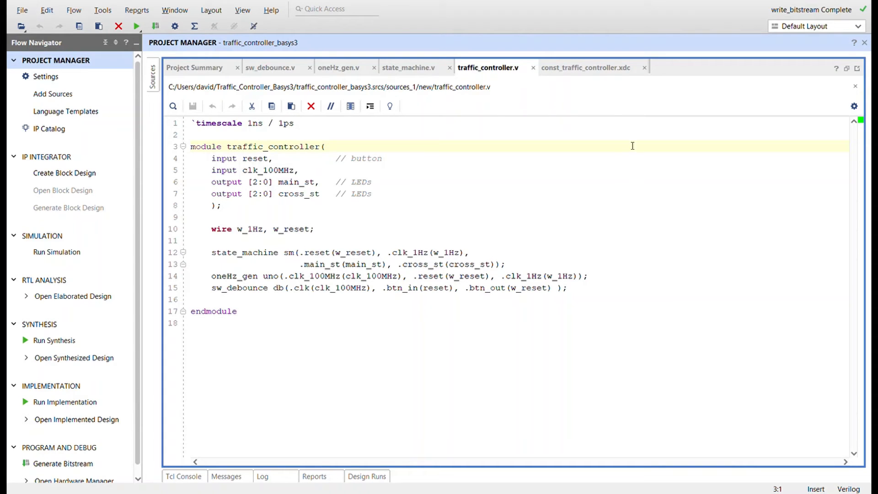
pyautogui.click(585, 66)
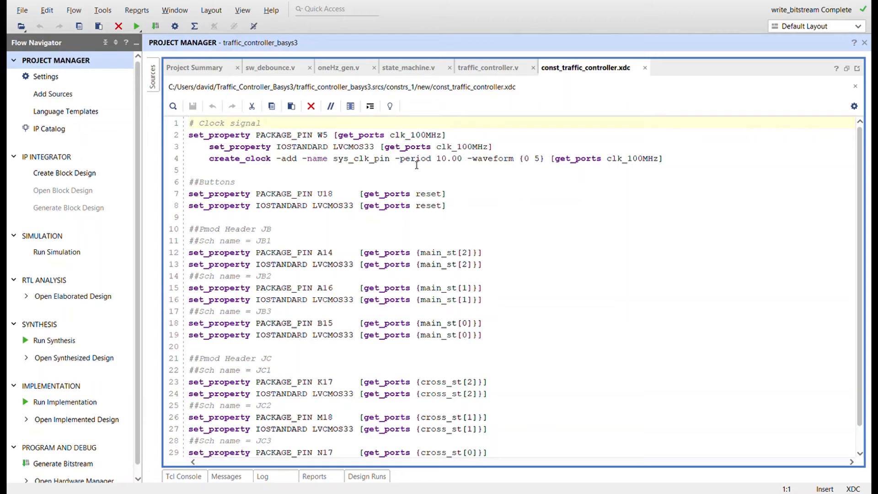
pyautogui.moveTo(407, 203)
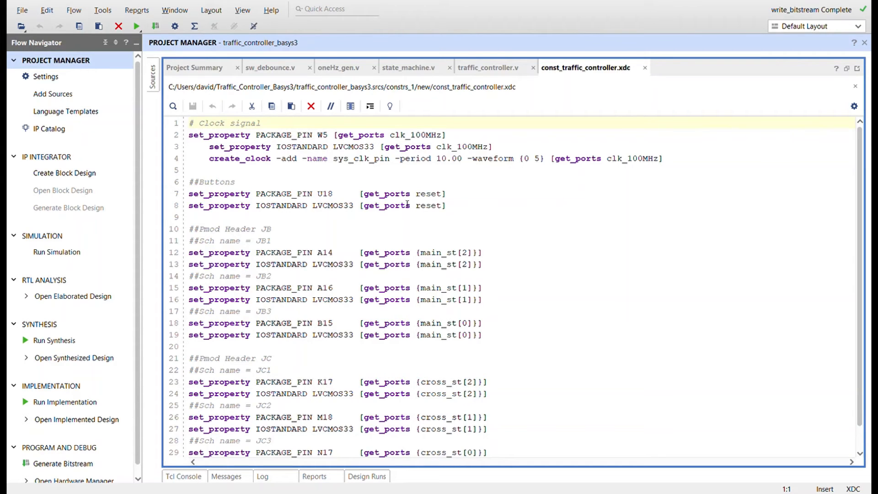
# - Scroll the .xdc constraints to the last line with the cross_st LED pins on Pmod JC
pyautogui.scroll(-3)
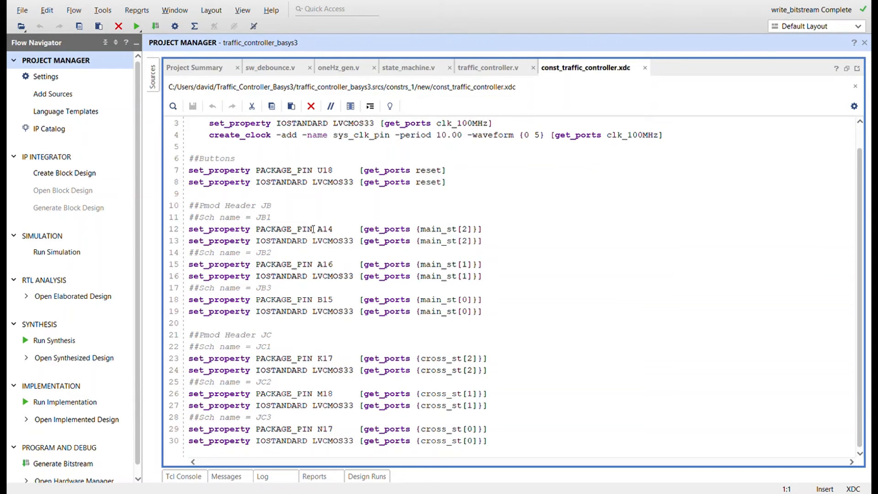
pyautogui.moveTo(438, 402)
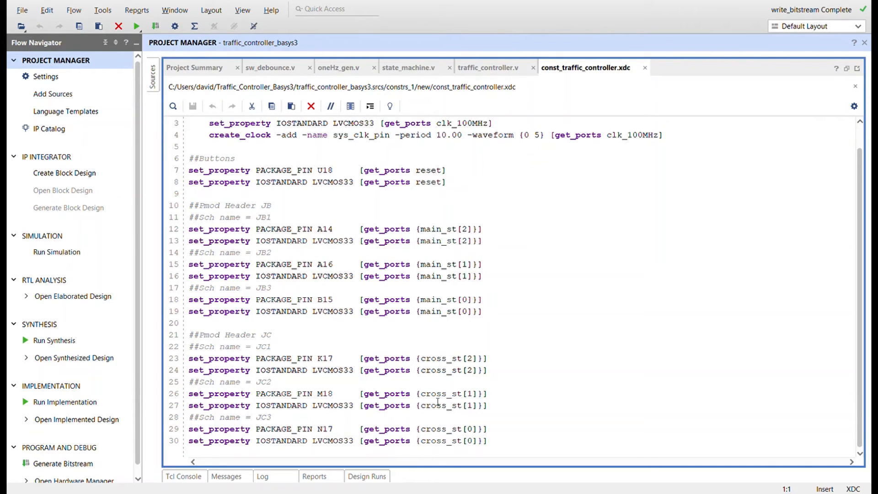
pyautogui.click(277, 348)
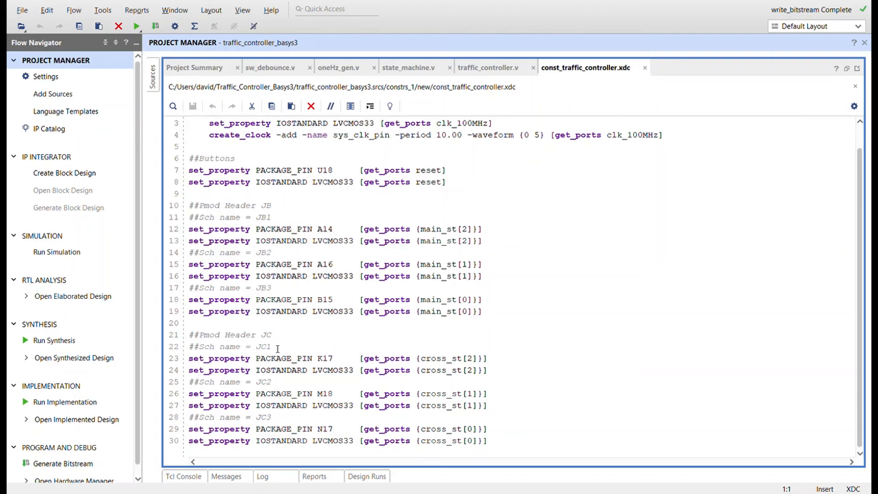
pyautogui.moveTo(746, 134)
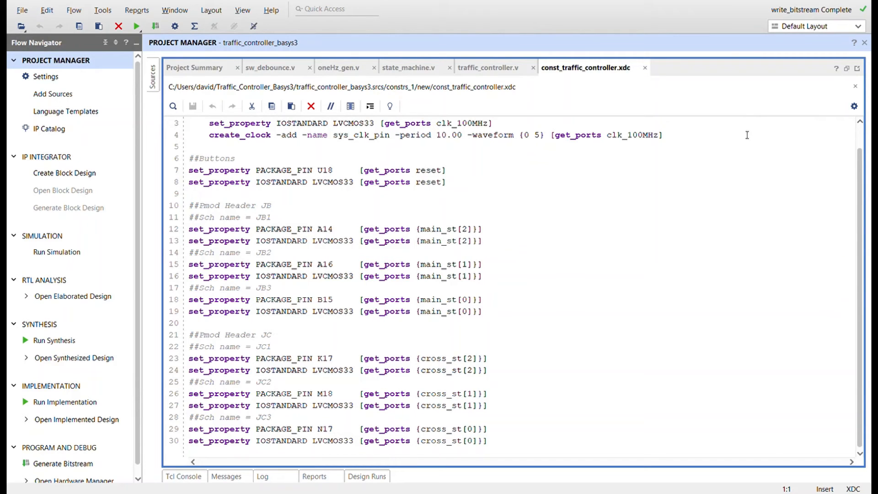
pyautogui.moveTo(415, 99)
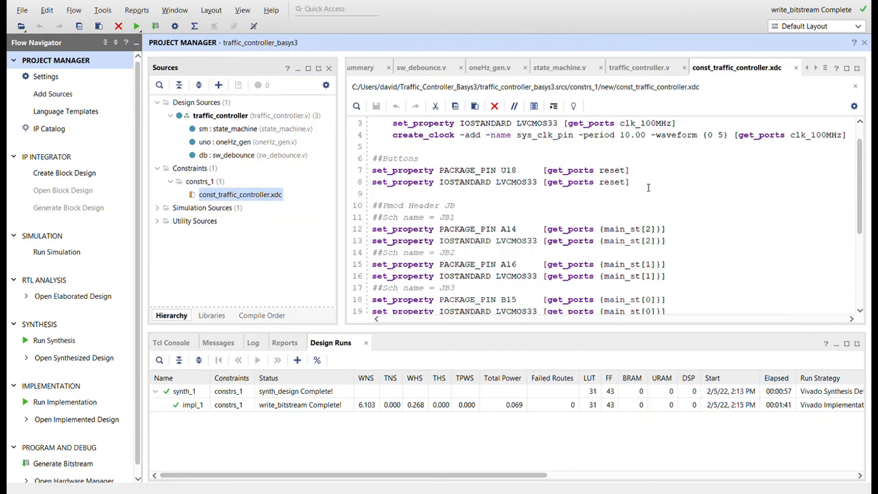
pyautogui.moveTo(66, 402)
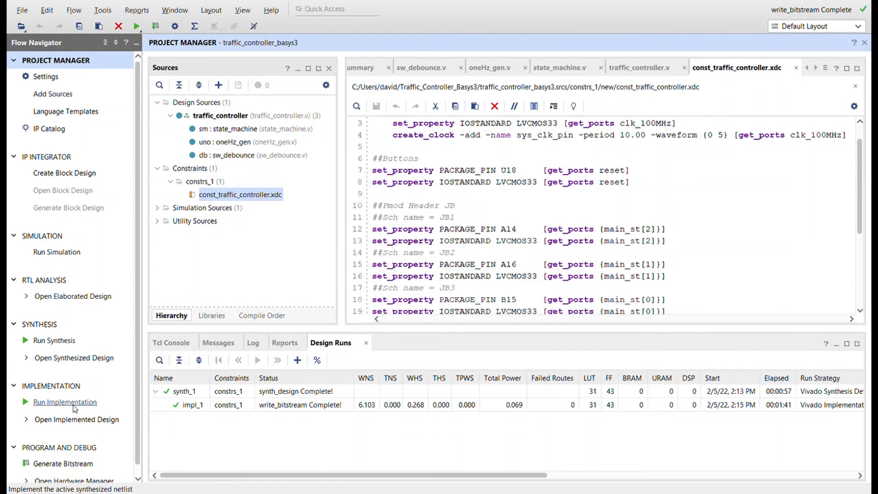
pyautogui.moveTo(830, 46)
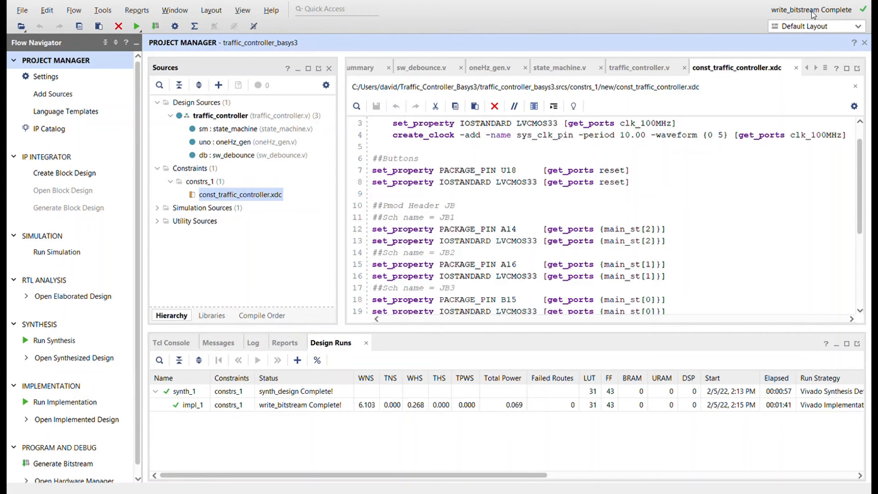
# - Scroll the Design Runs table showing synthesis and bitstream generation complete
pyautogui.scroll(-3)
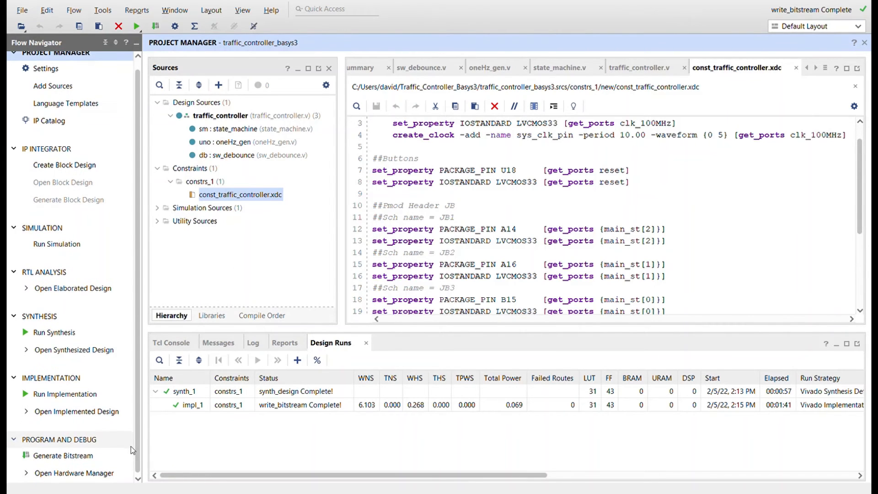
pyautogui.moveTo(73, 473)
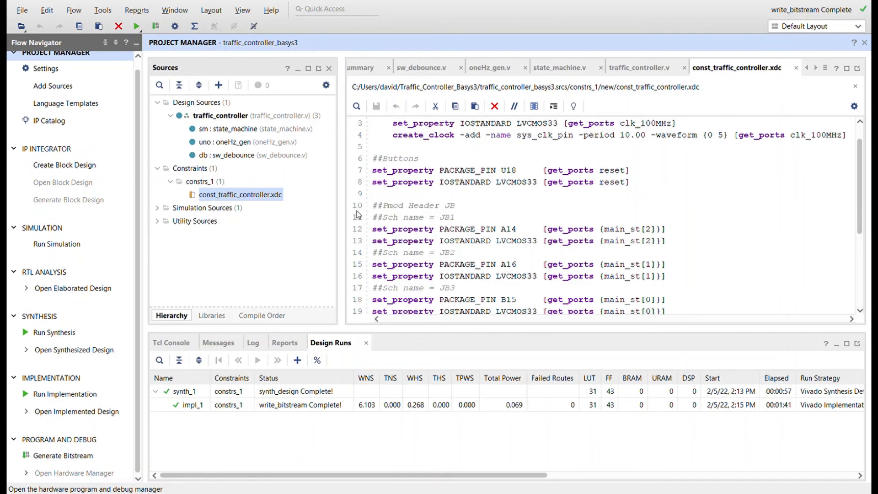
# - Launch the Hardware Manager and auto-connect to the localhost hardware server
pyautogui.click(74, 471)
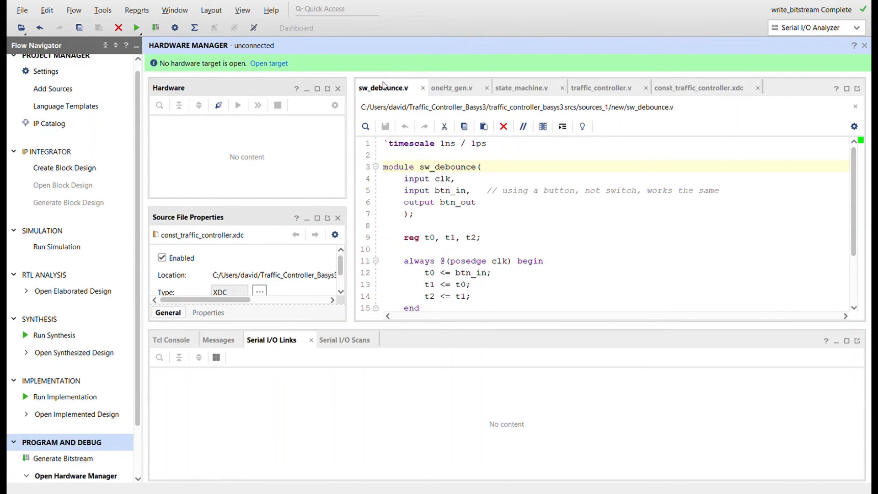
pyautogui.moveTo(285, 81)
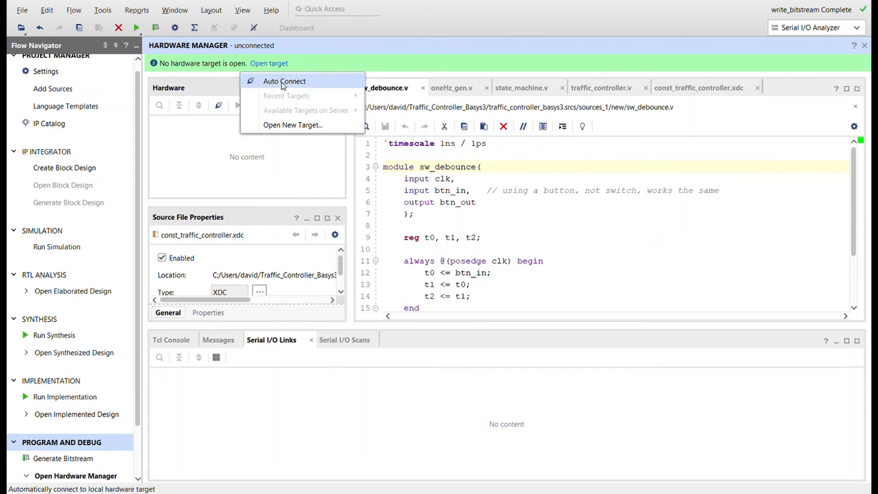
pyautogui.click(284, 80)
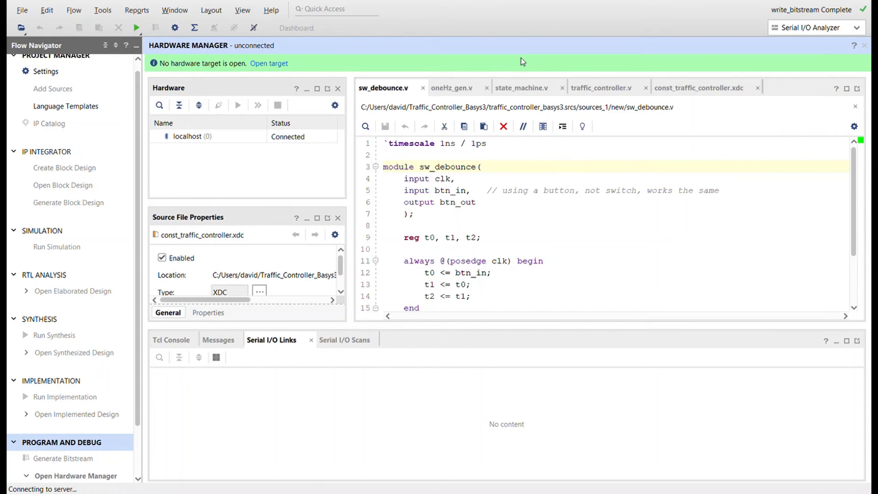
# - Select the xc7a35t_0 device on the Digilent target to show its not-programmed properties
pyautogui.click(268, 63)
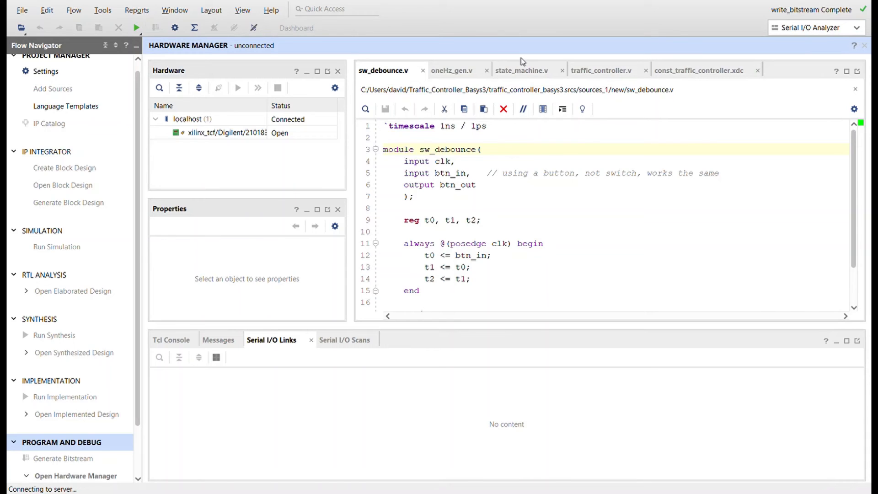
pyautogui.moveTo(369, 275)
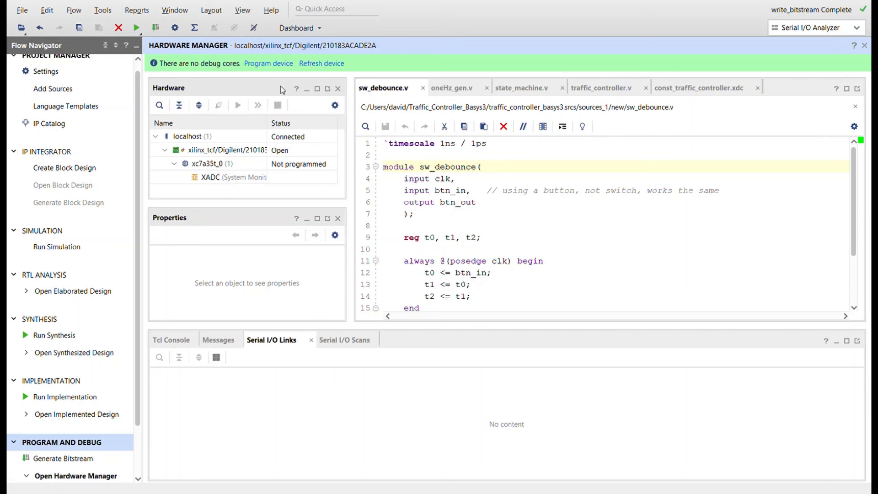
pyautogui.click(214, 164)
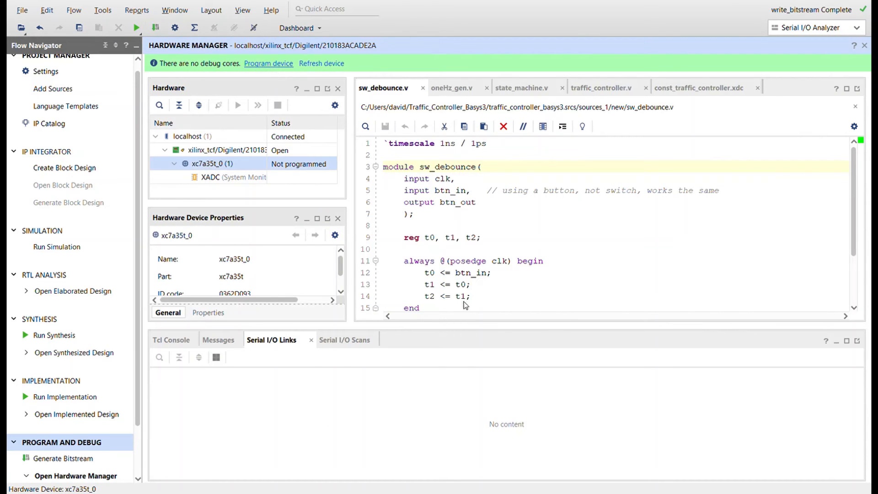